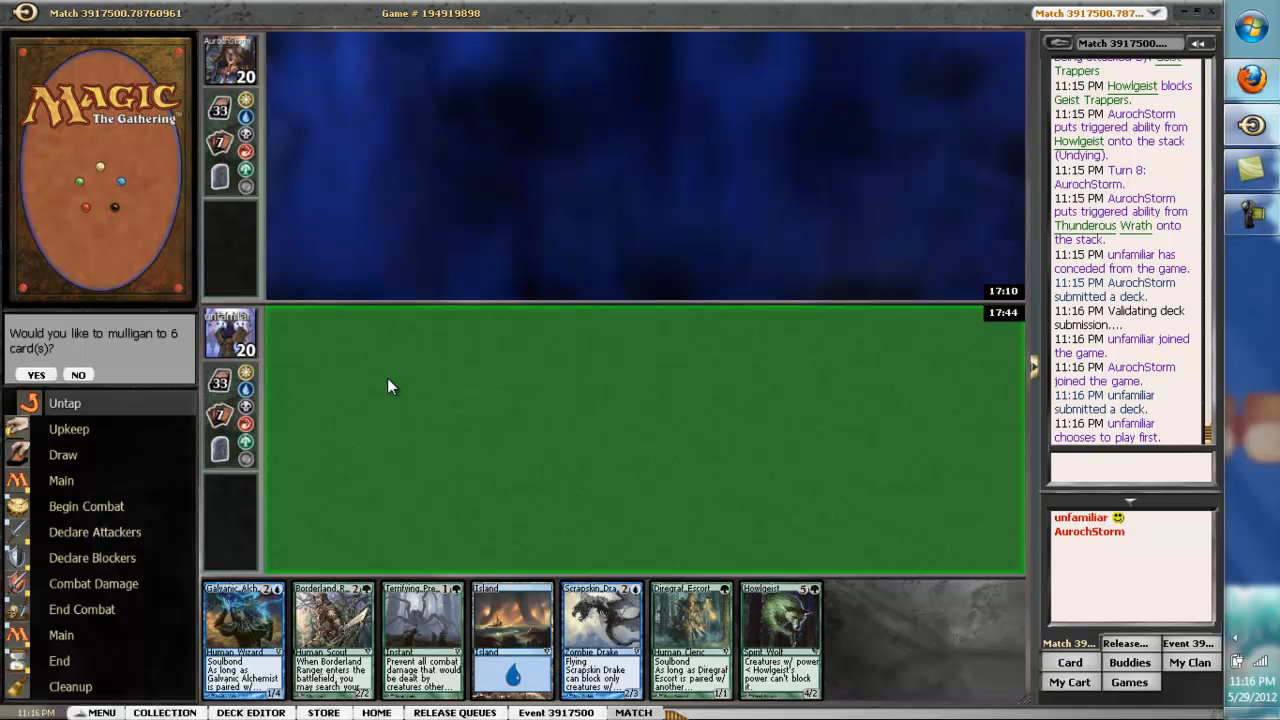
Mulligan down to six cards and keep the six-card hand.
{"action": "left_click", "coordinate": [36, 374]}
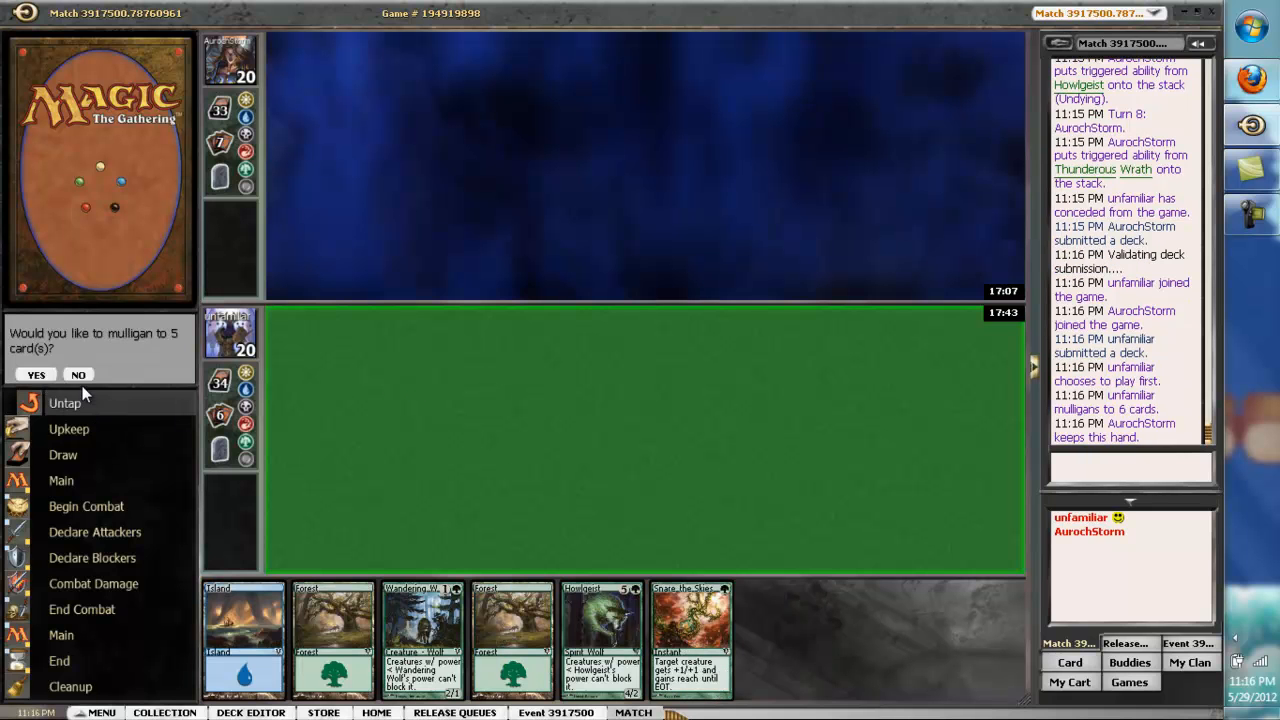
{"action": "left_click", "coordinate": [78, 374]}
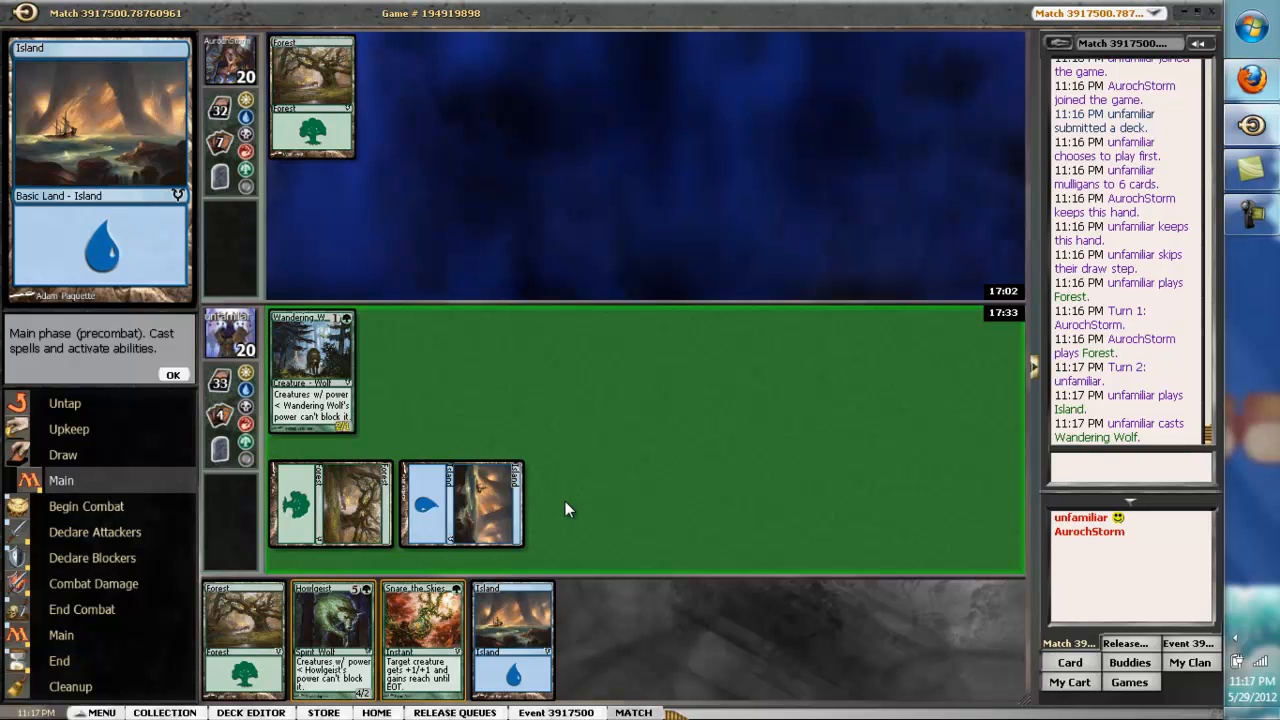
Accept Tandem Lookout's soulbond pairing, then attack with Wandering Wolf and later Tandem Lookout.
{"action": "left_click", "coordinate": [173, 375]}
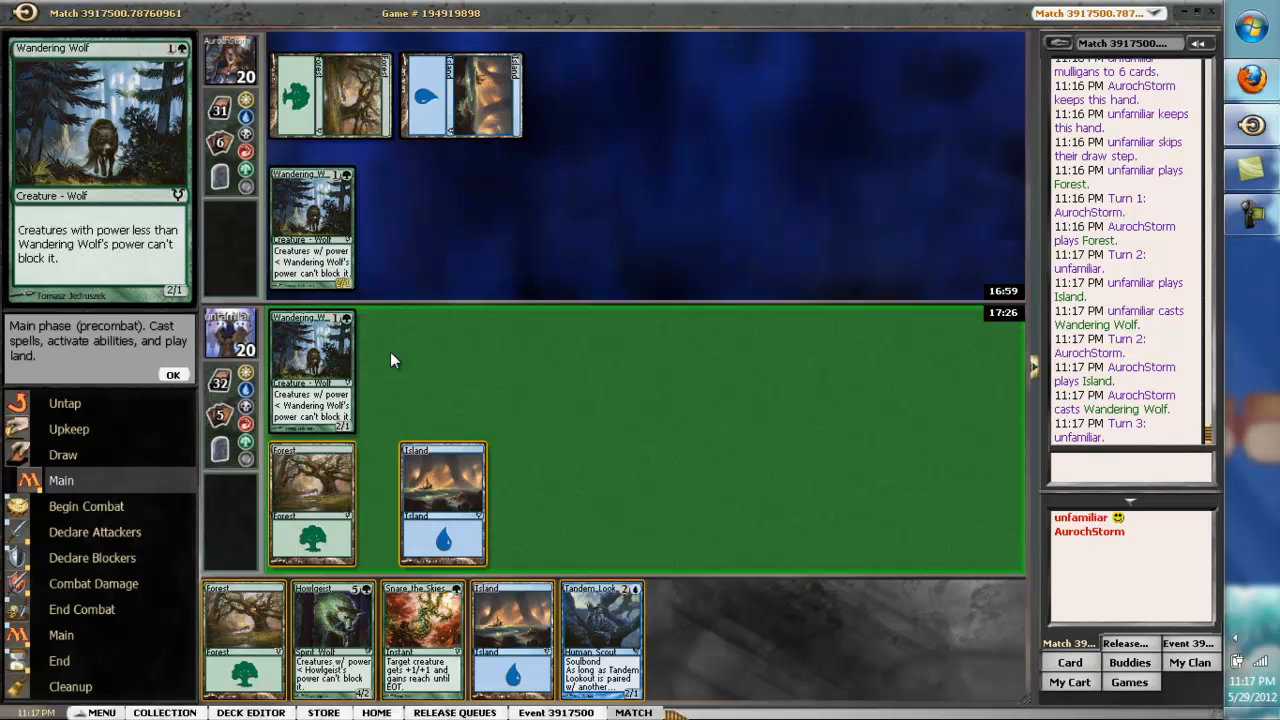
{"action": "mouse_move", "coordinate": [611, 381]}
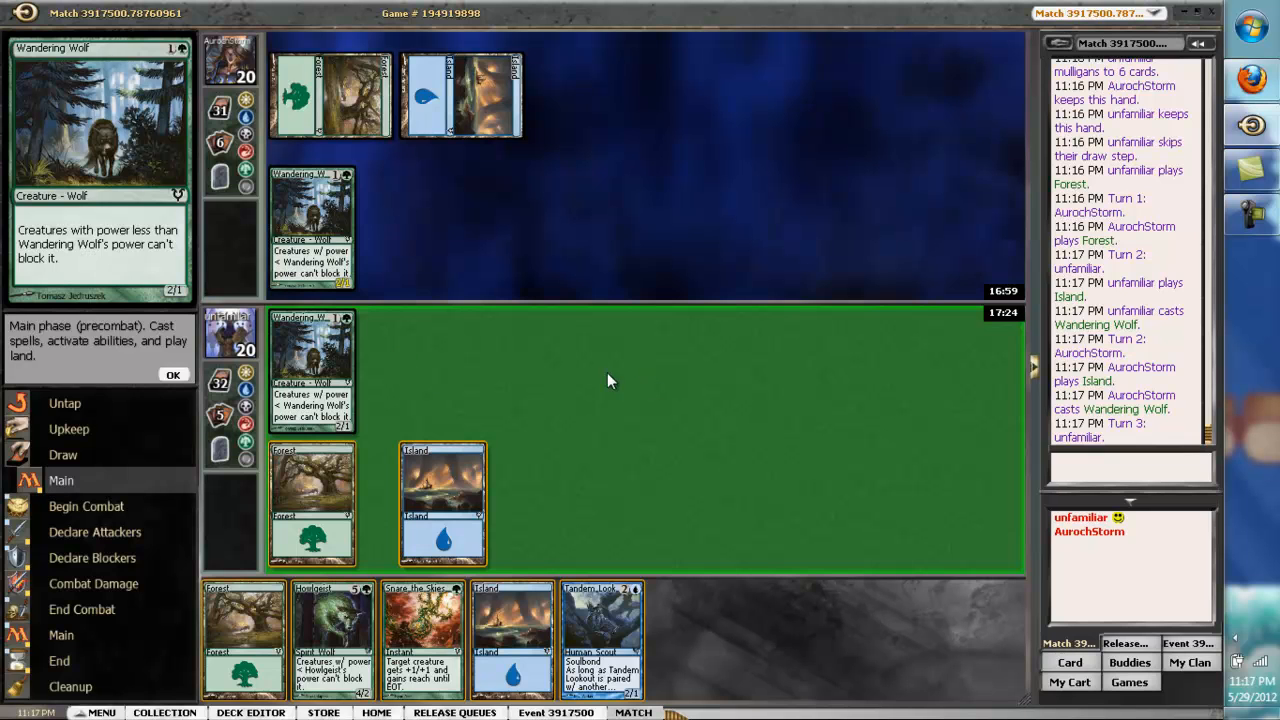
{"action": "mouse_move", "coordinate": [545, 372]}
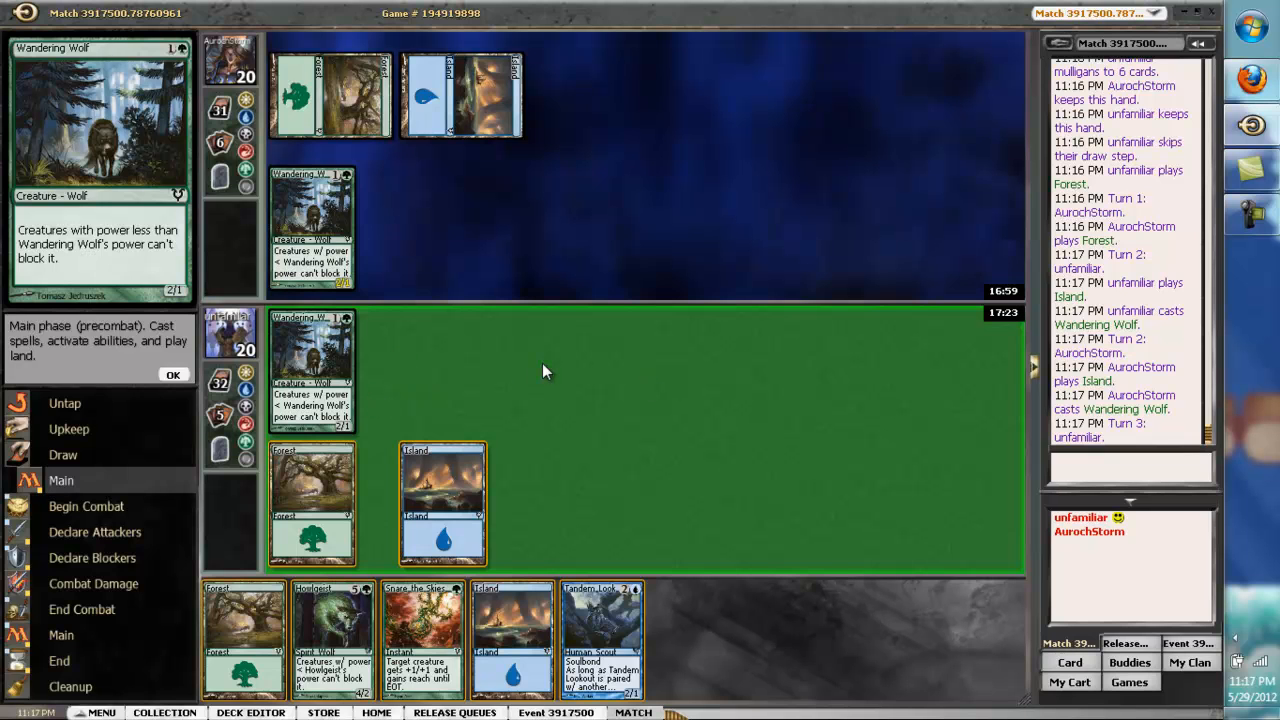
{"action": "mouse_move", "coordinate": [512, 620]}
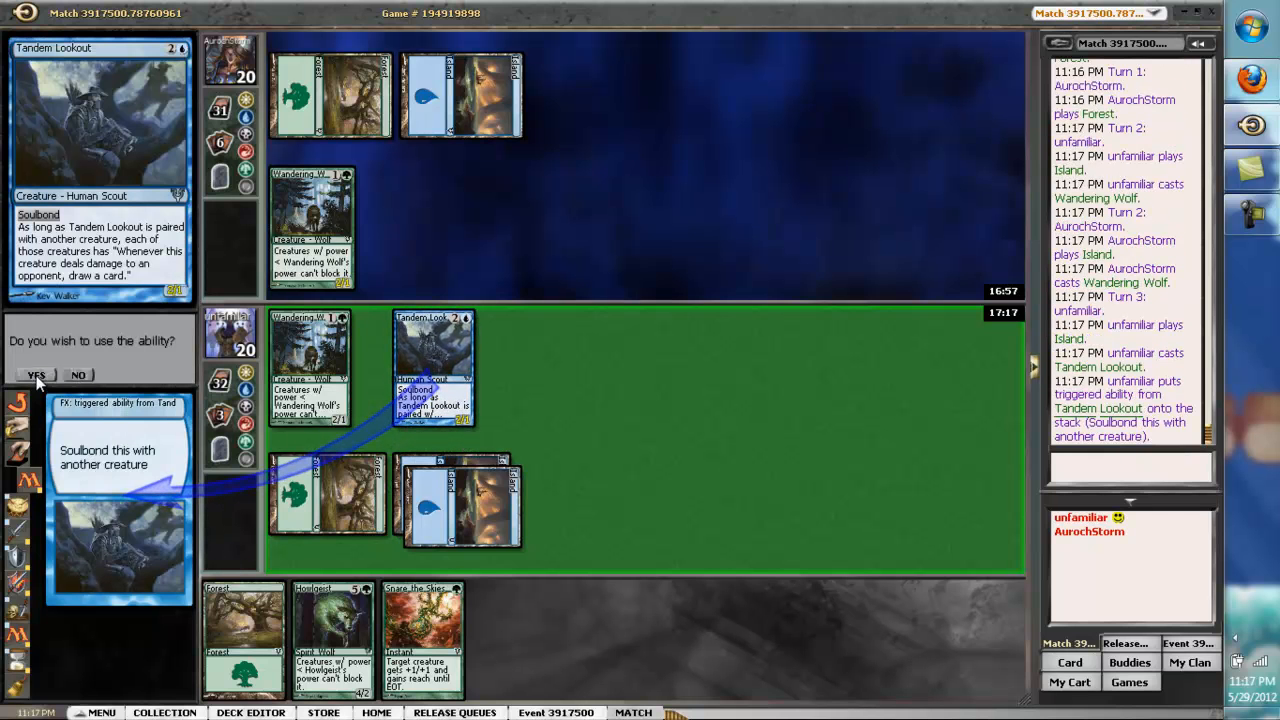
{"action": "left_click", "coordinate": [37, 375]}
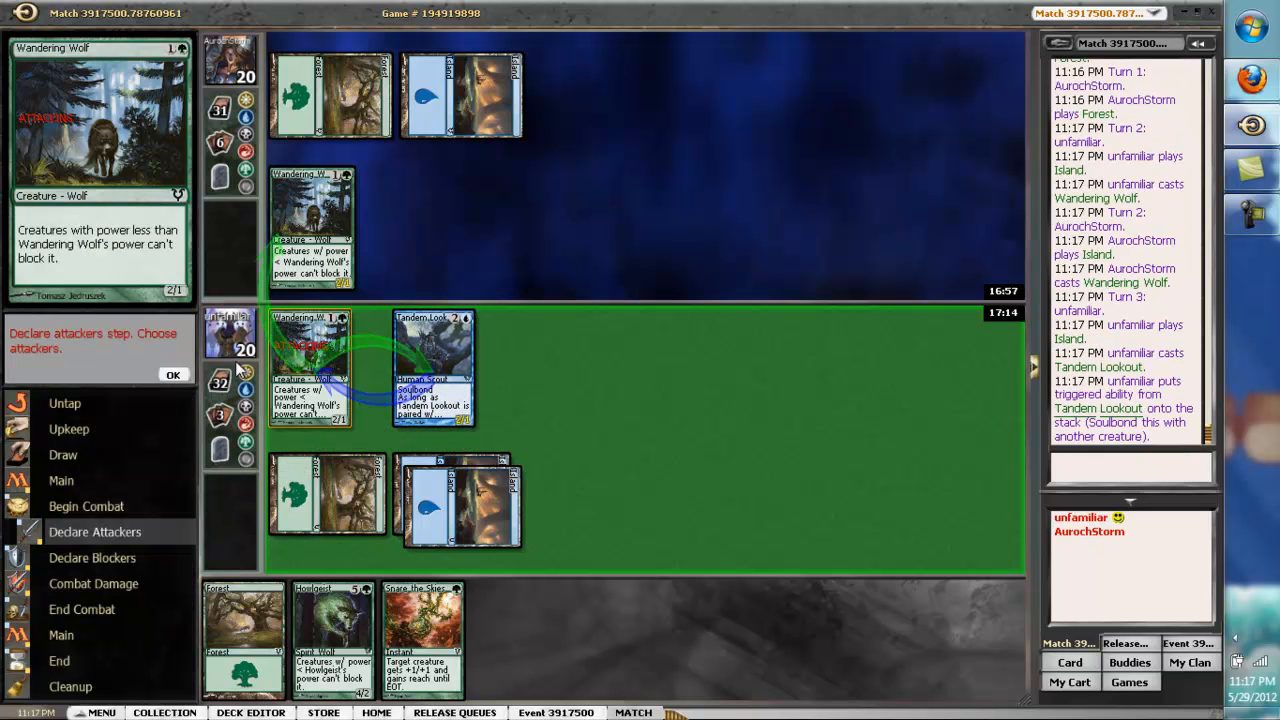
{"action": "left_click", "coordinate": [173, 374]}
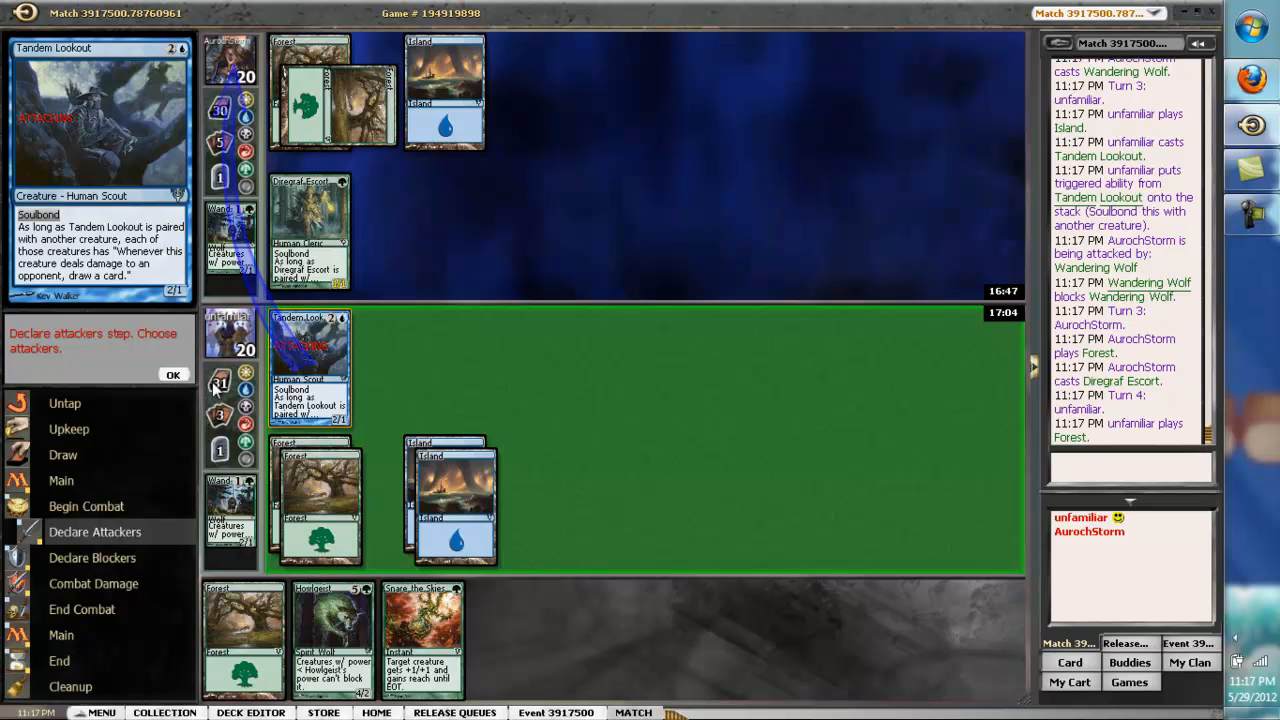
{"action": "left_click", "coordinate": [173, 374]}
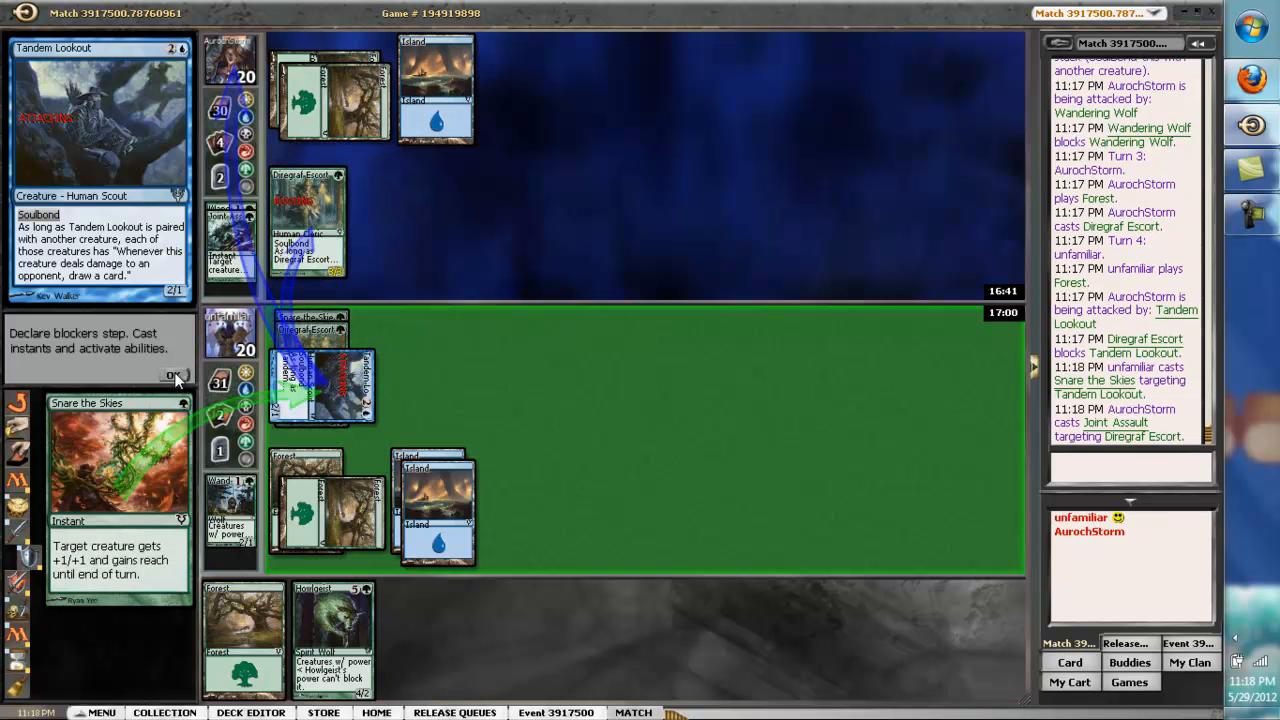
Finish combat, let Stolen Goods and Vorstclaw resolve, and end the turn after Nettle Swine.
{"action": "left_click", "coordinate": [172, 375]}
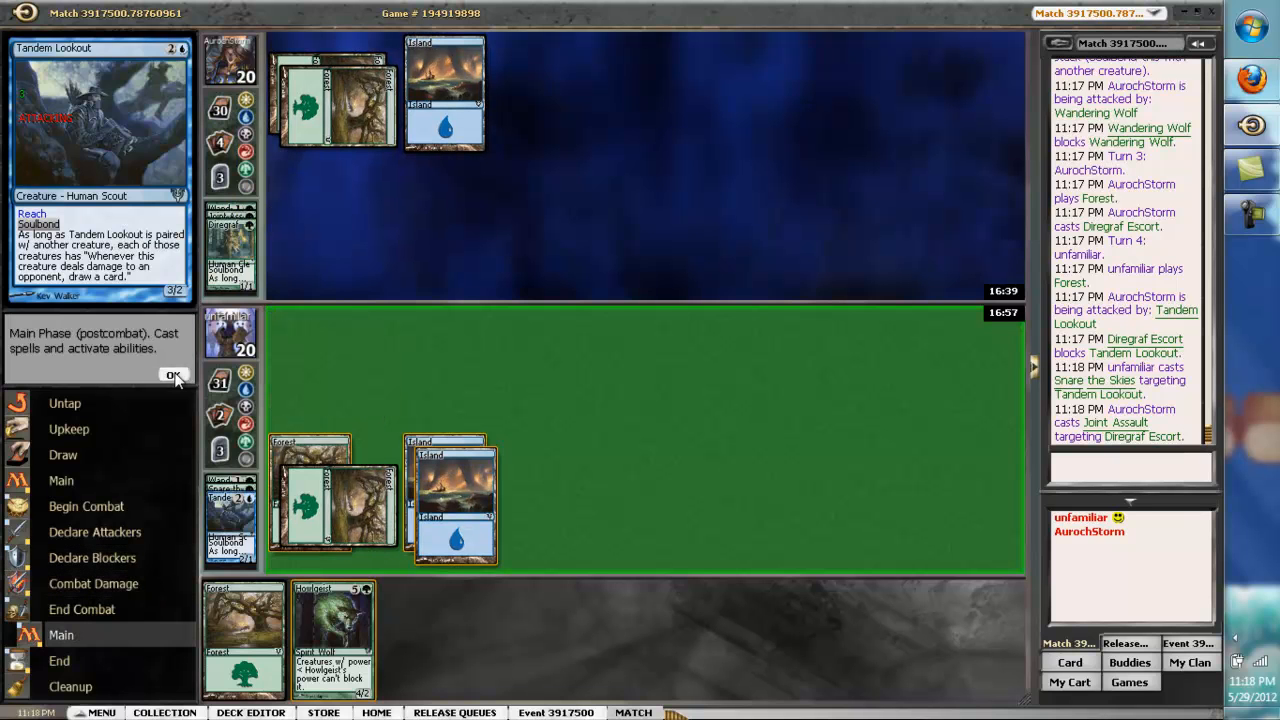
{"action": "left_click", "coordinate": [173, 375]}
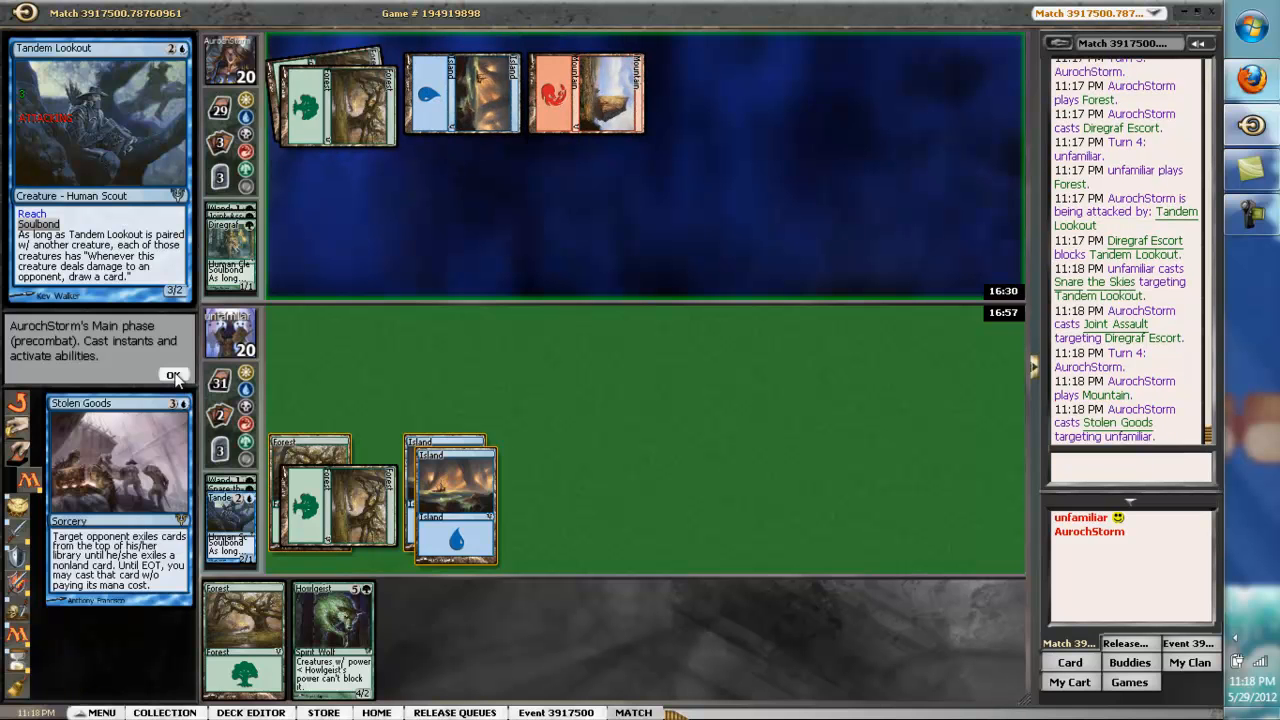
{"action": "left_click", "coordinate": [174, 375]}
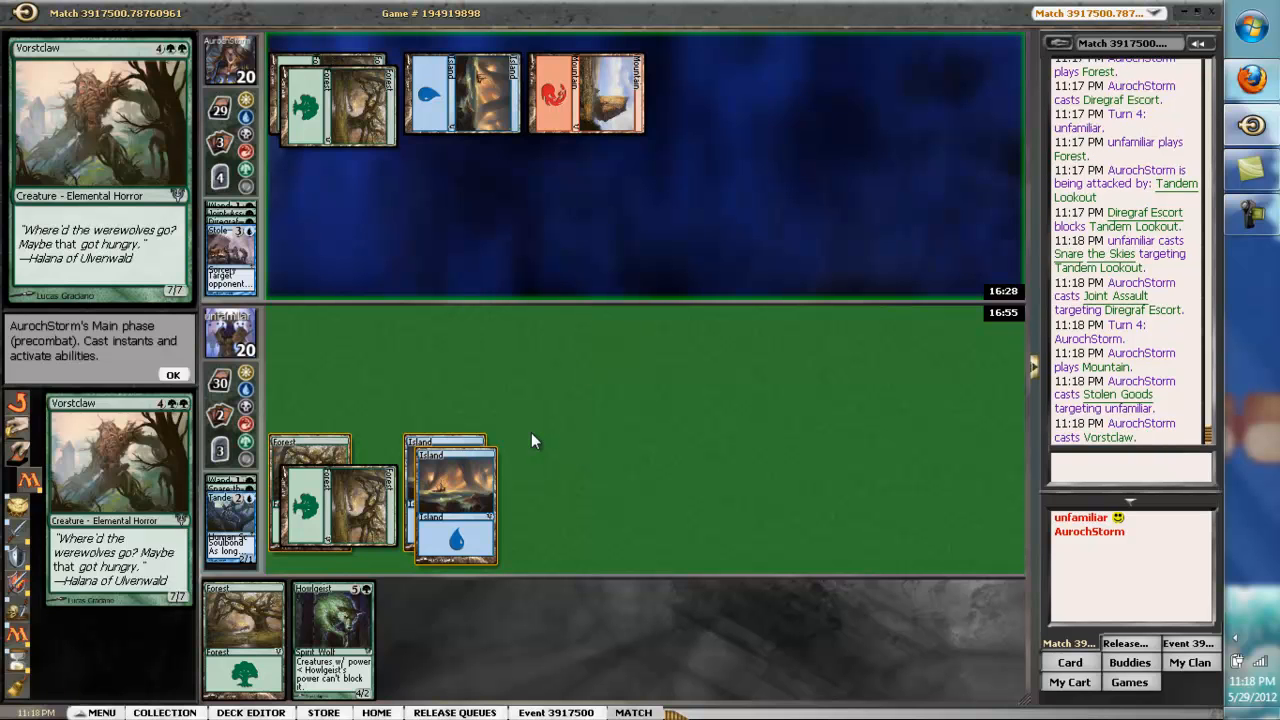
{"action": "left_click", "coordinate": [173, 374]}
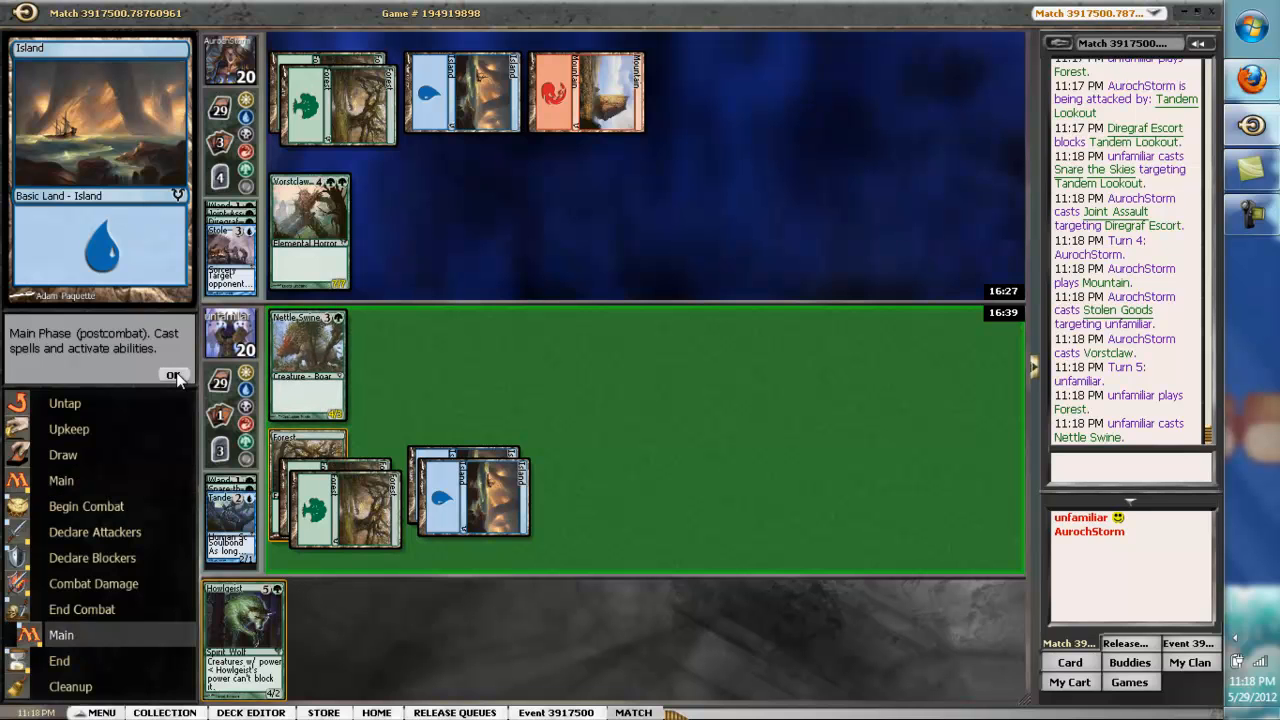
{"action": "left_click", "coordinate": [173, 374]}
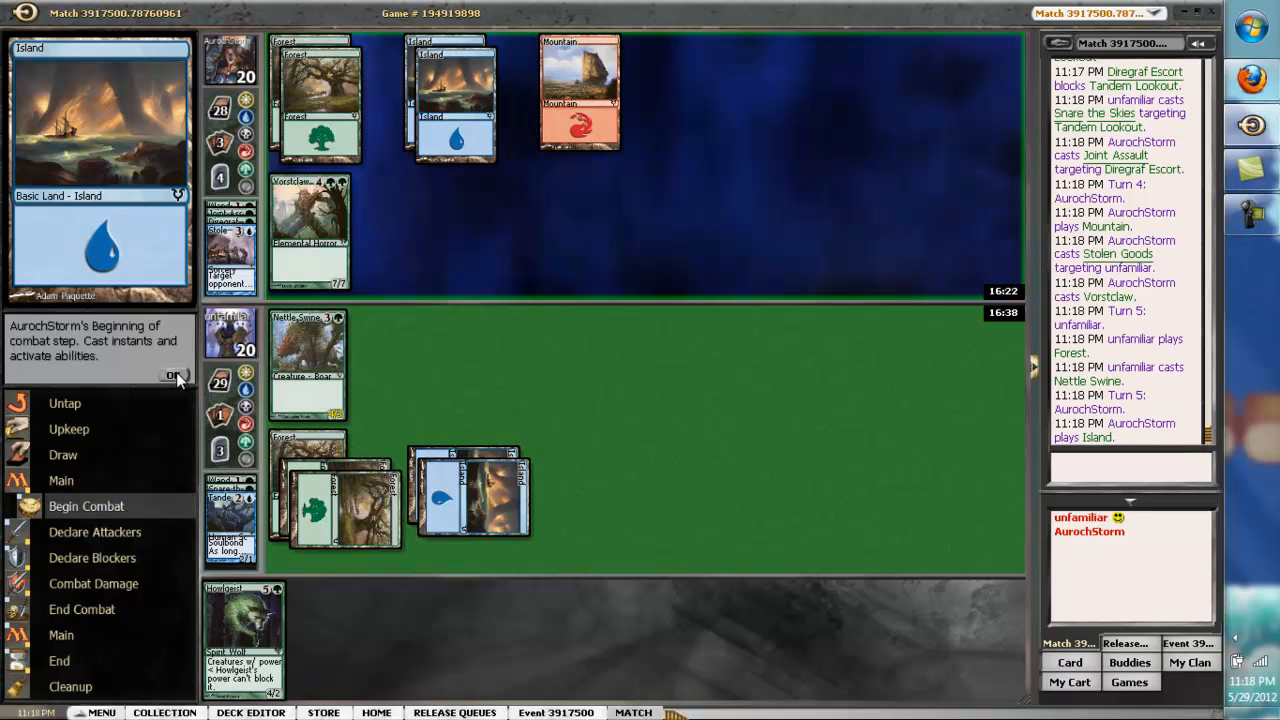
Take seven damage from Vorstclaw's attack without blocking.
{"action": "left_click", "coordinate": [173, 375]}
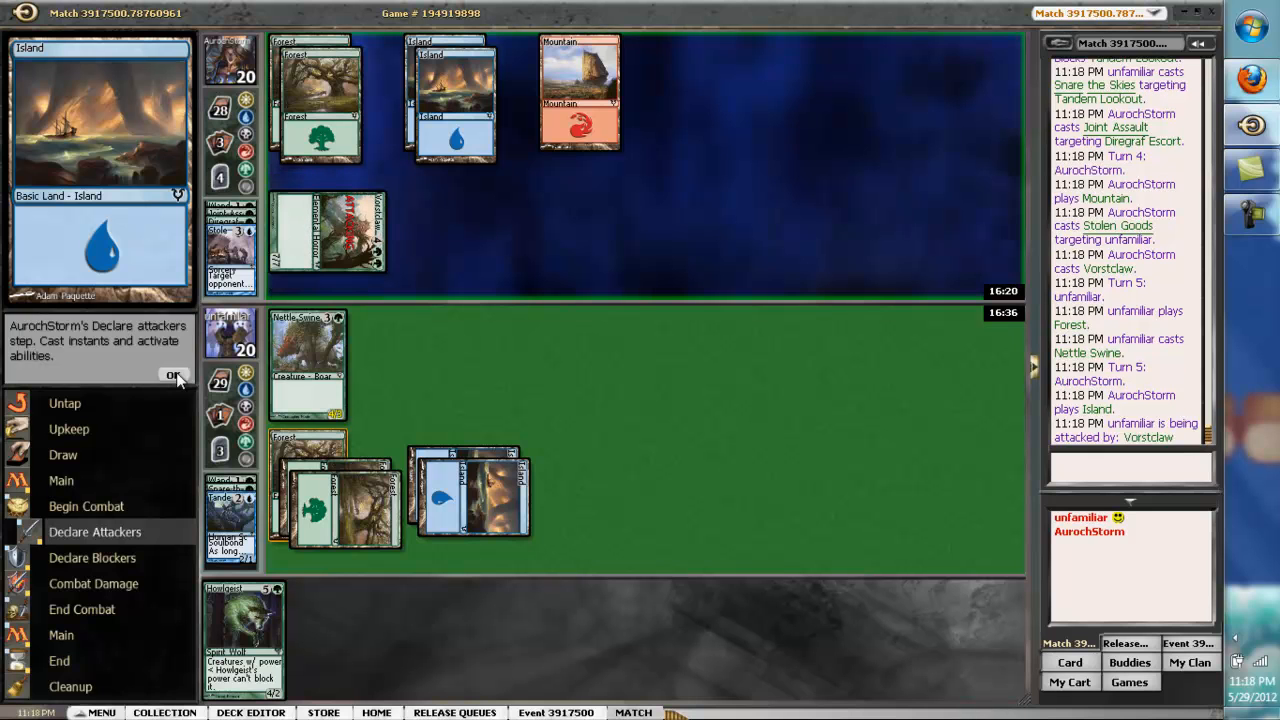
{"action": "left_click", "coordinate": [172, 374]}
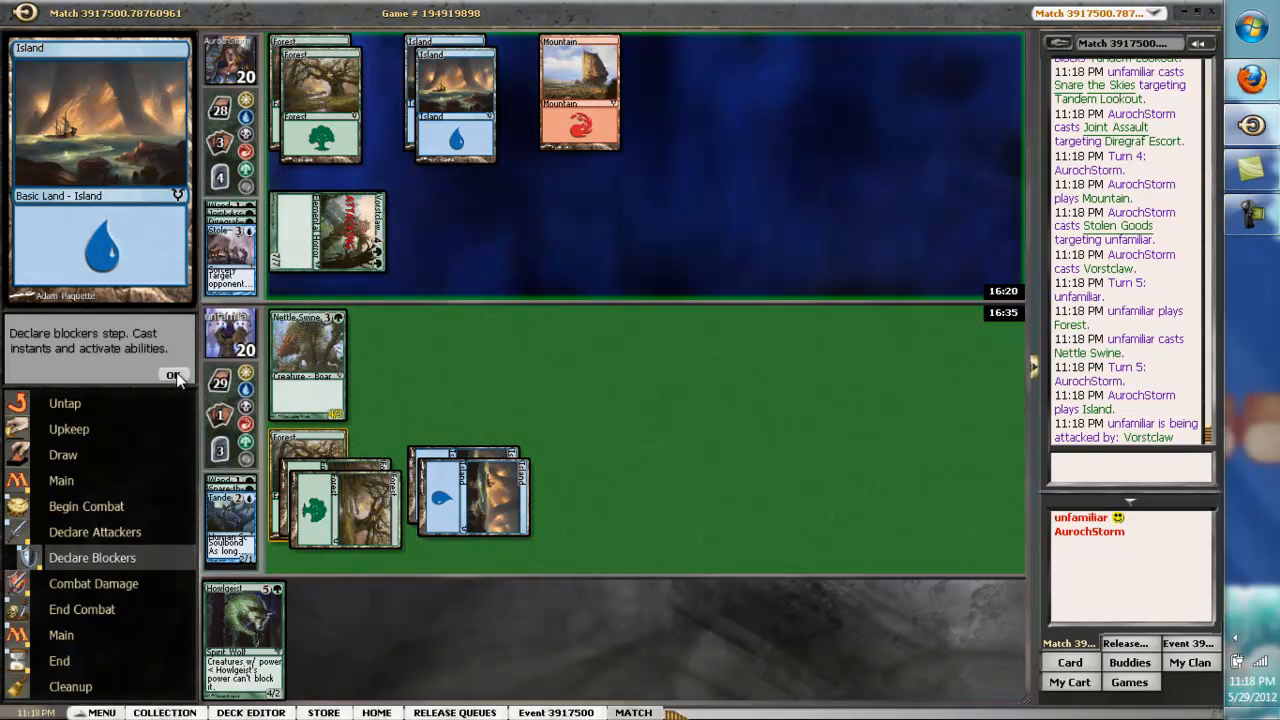
{"action": "left_click", "coordinate": [173, 375]}
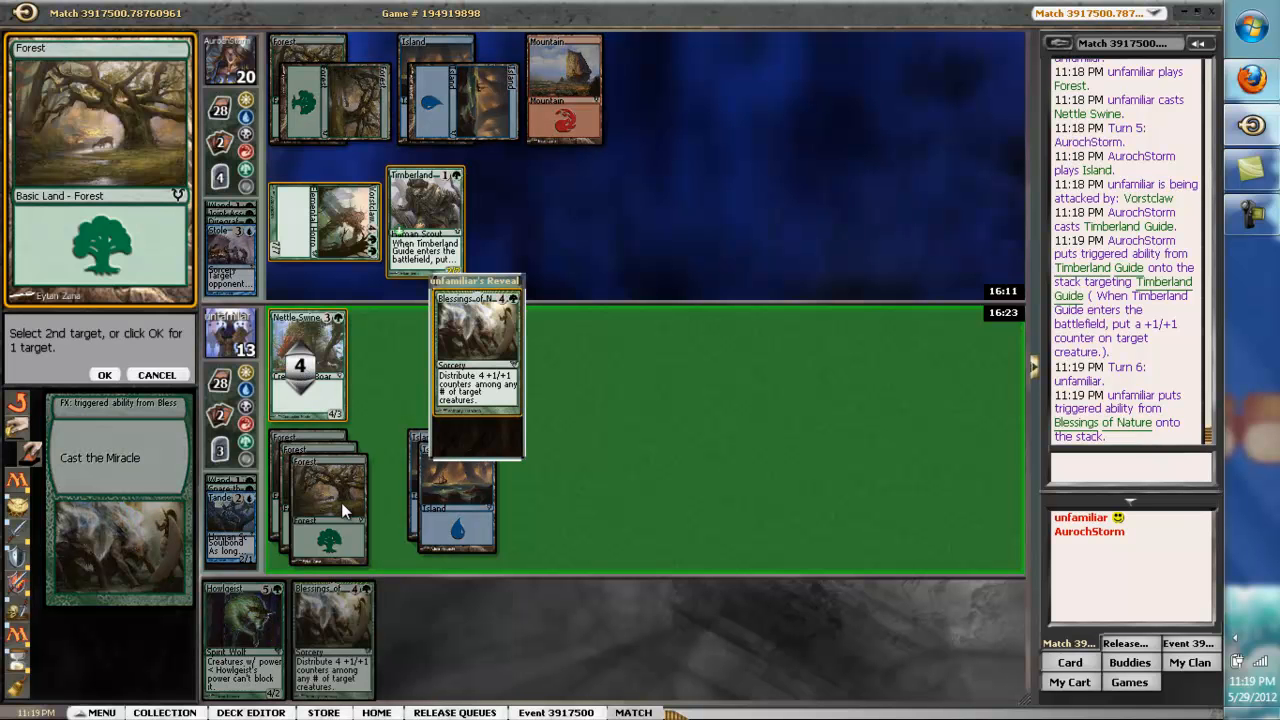
Put all four +1/+1 counters on Nettle Swine, attack with it, and pass the turn.
{"action": "left_click", "coordinate": [104, 374]}
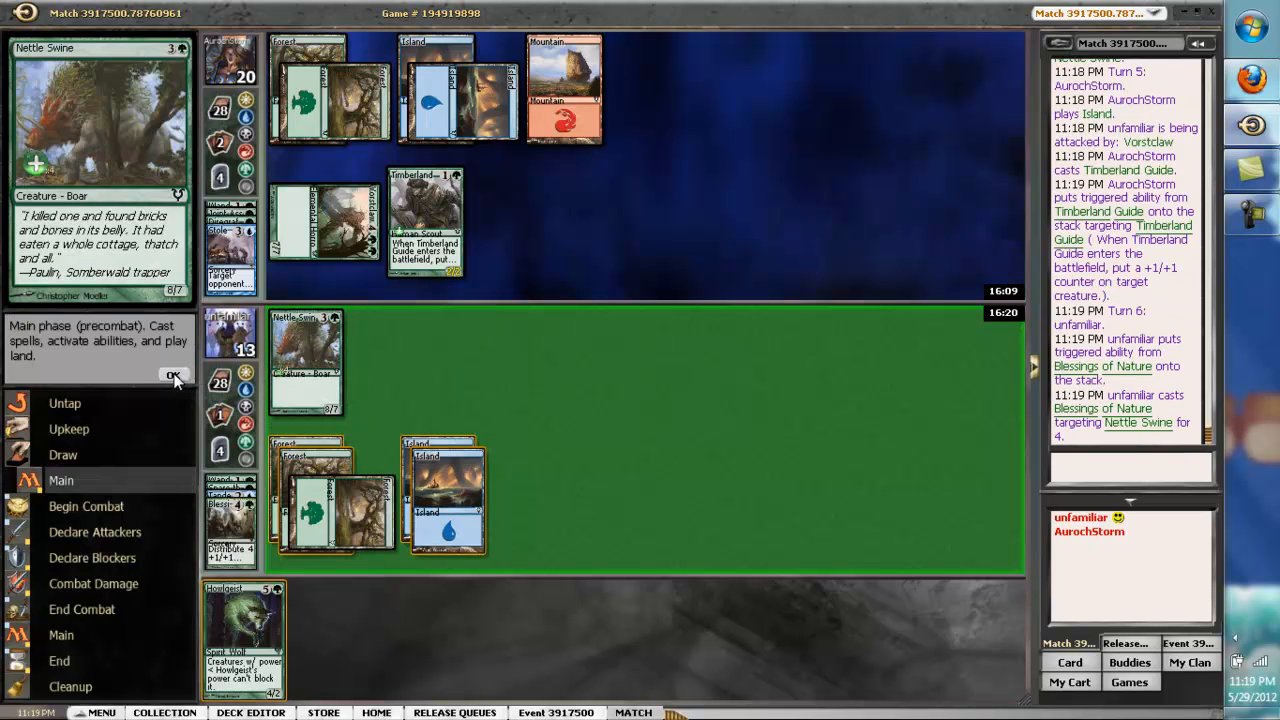
{"action": "left_click", "coordinate": [174, 376]}
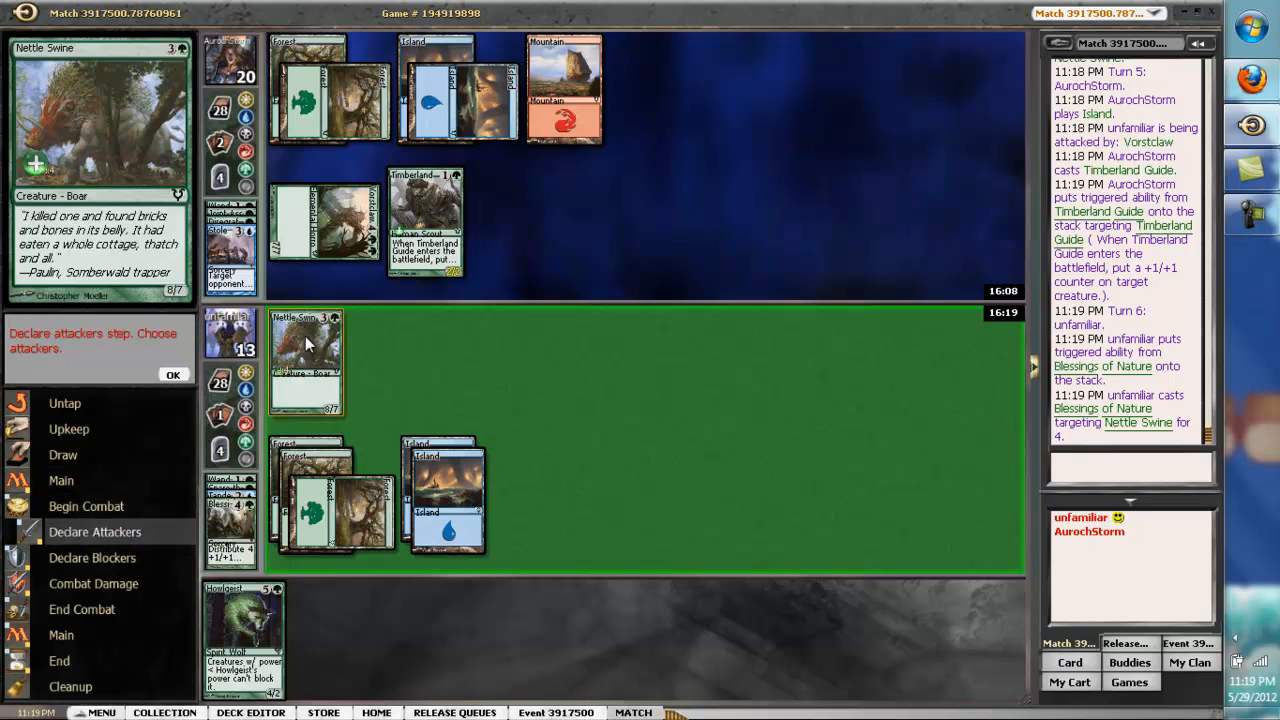
{"action": "left_click", "coordinate": [305, 360]}
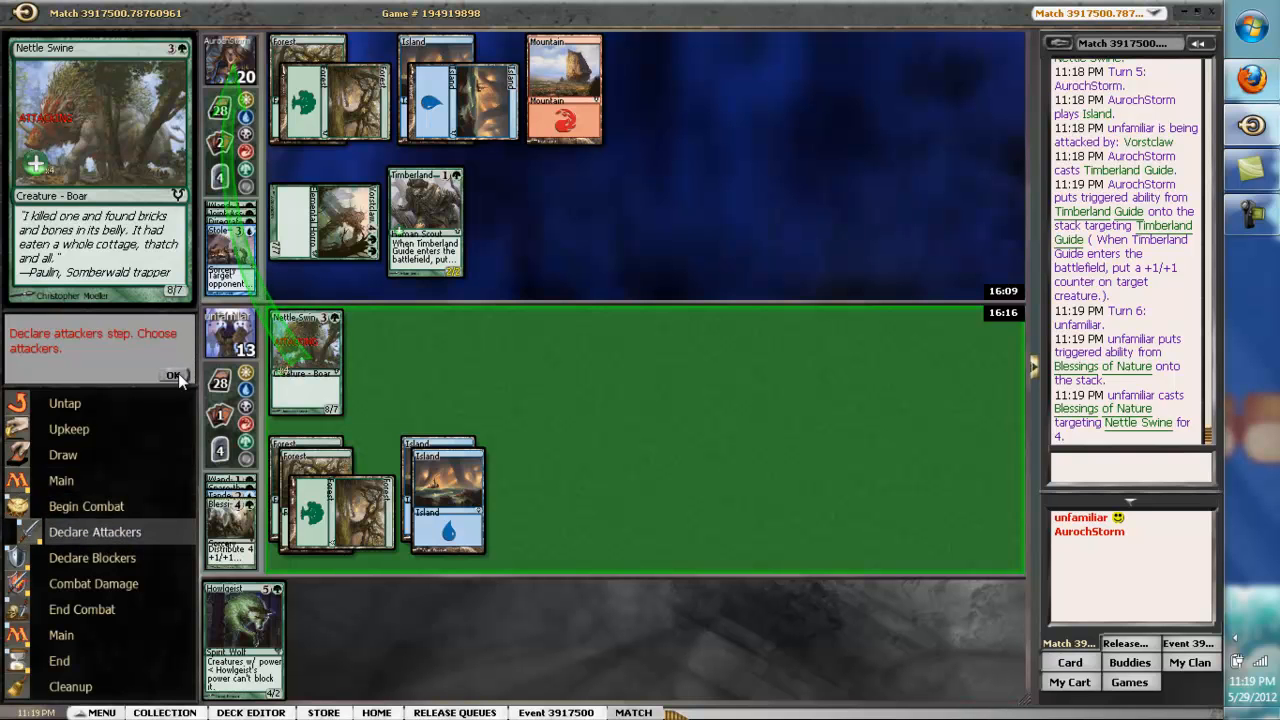
{"action": "left_click", "coordinate": [174, 376]}
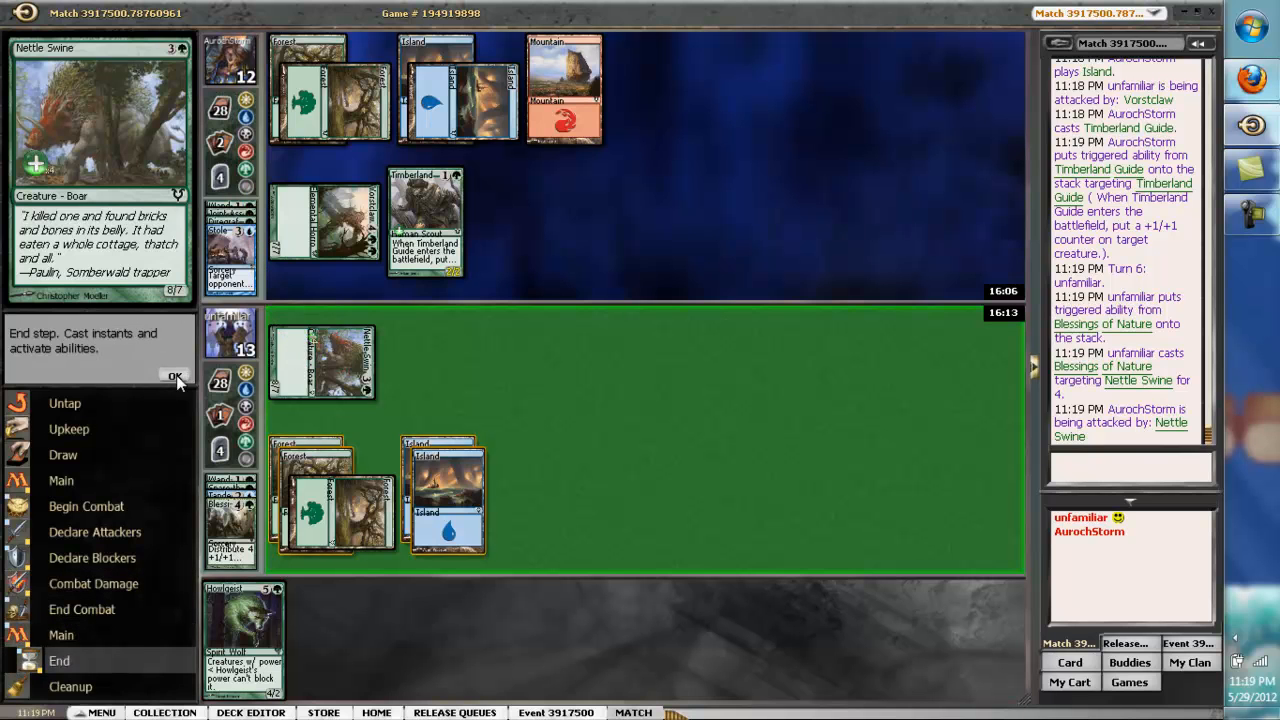
{"action": "left_click", "coordinate": [176, 377]}
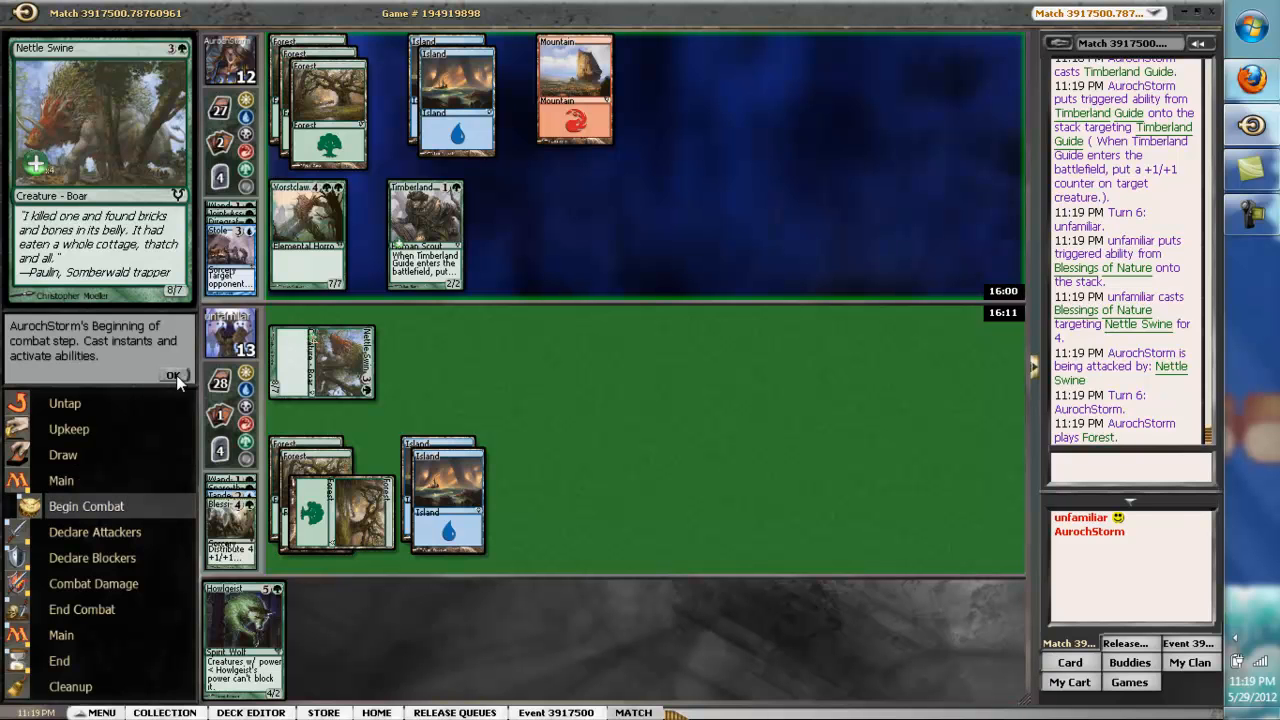
Attack with Nettle Swine and continue combat after Vorstclaw blocks.
{"action": "left_click", "coordinate": [174, 376]}
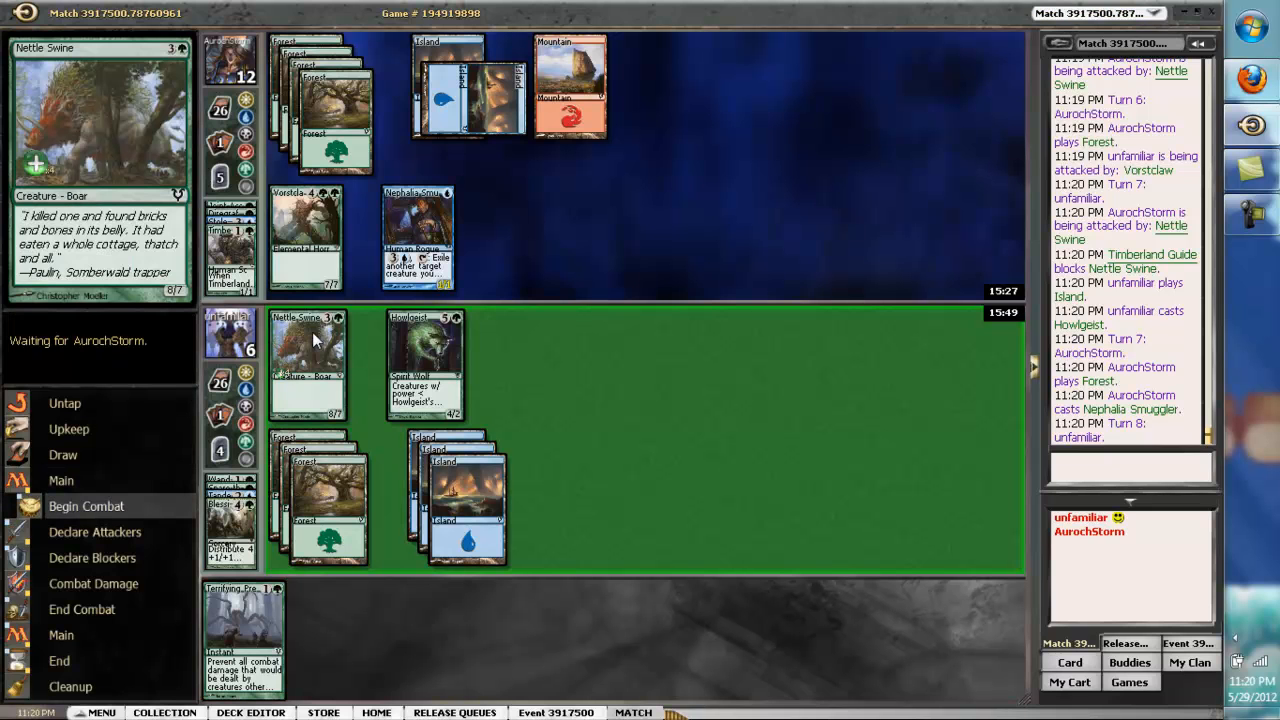
{"action": "left_click", "coordinate": [305, 360]}
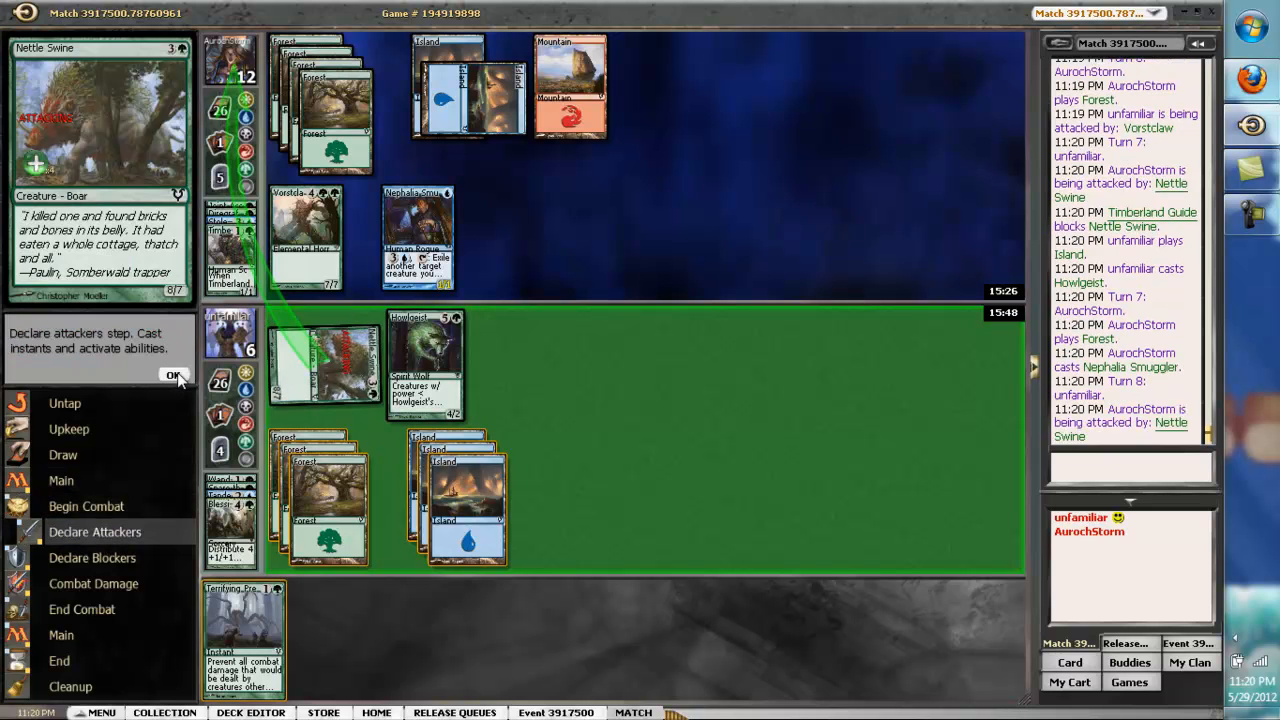
{"action": "left_click", "coordinate": [176, 375]}
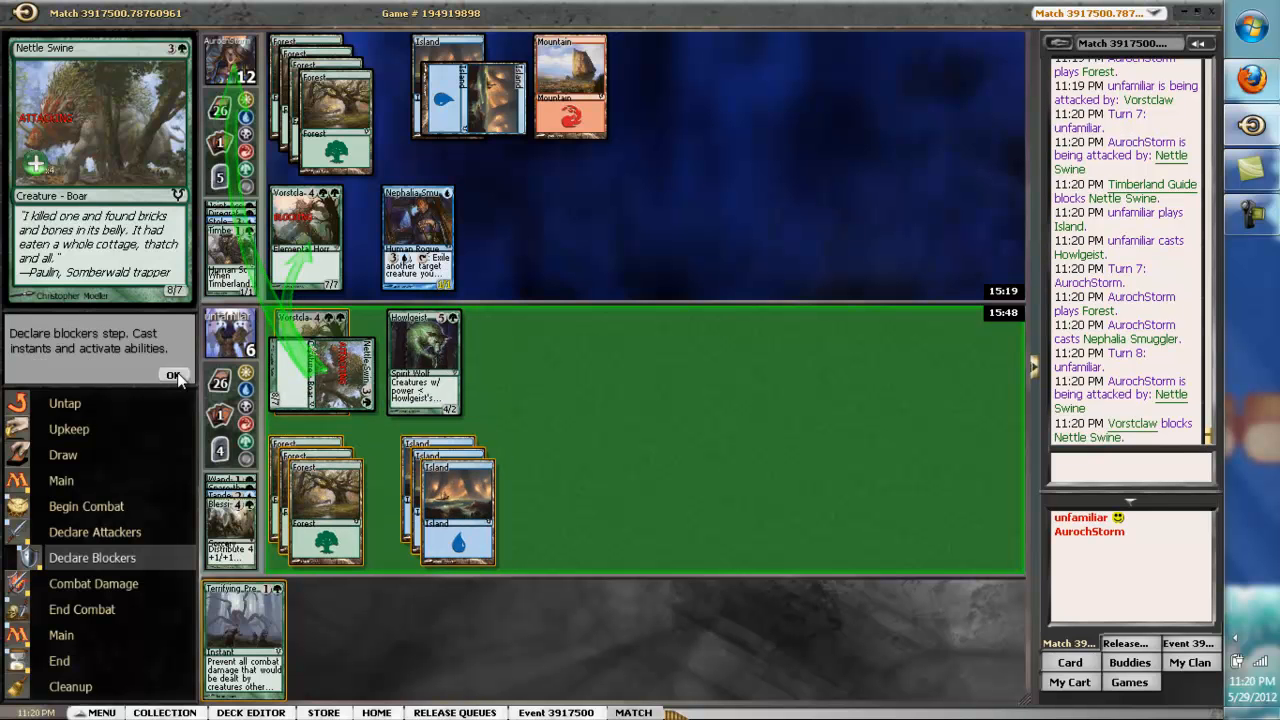
{"action": "left_click", "coordinate": [320, 500]}
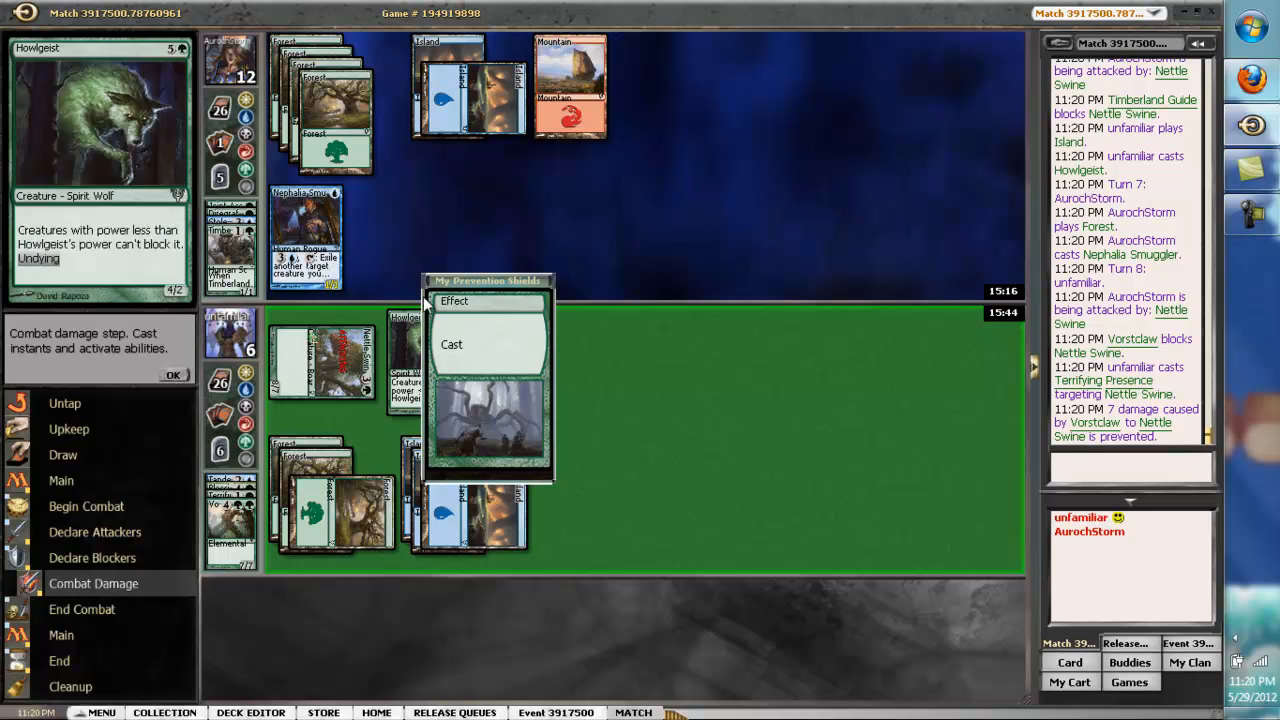
Pass through your end step and the opponent's beginning of combat.
{"action": "left_click", "coordinate": [174, 376]}
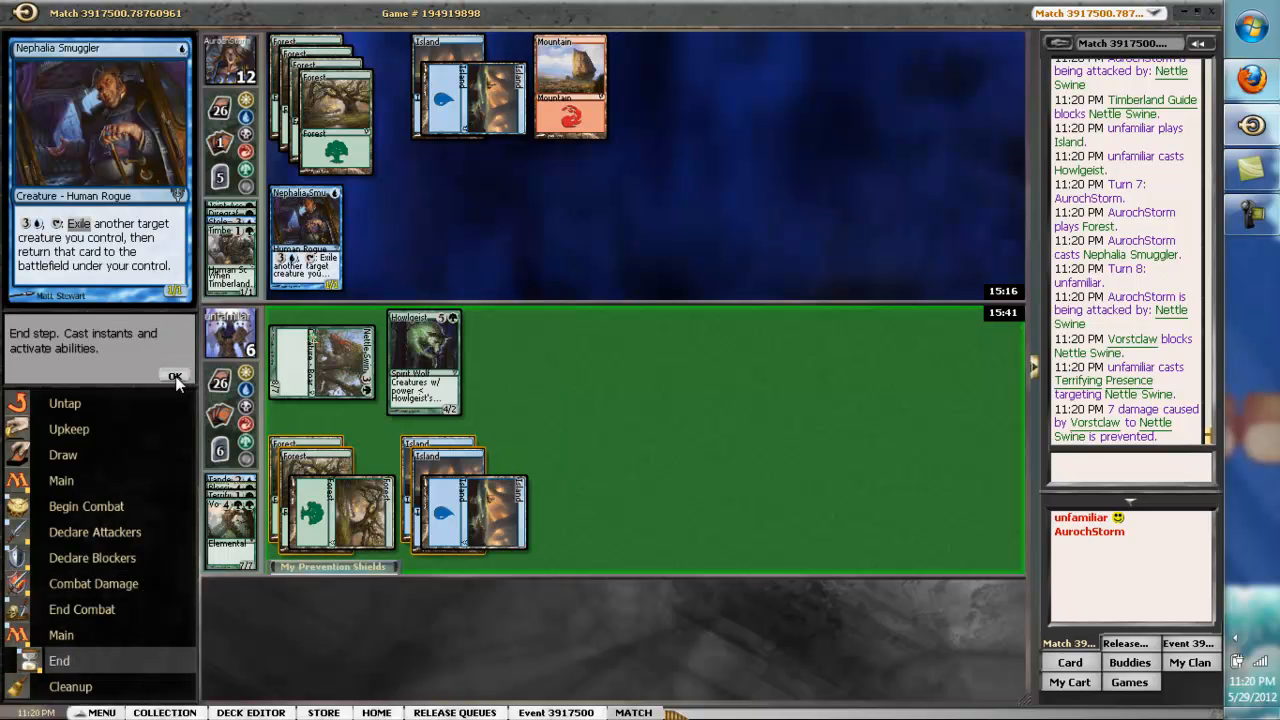
{"action": "left_click", "coordinate": [175, 377]}
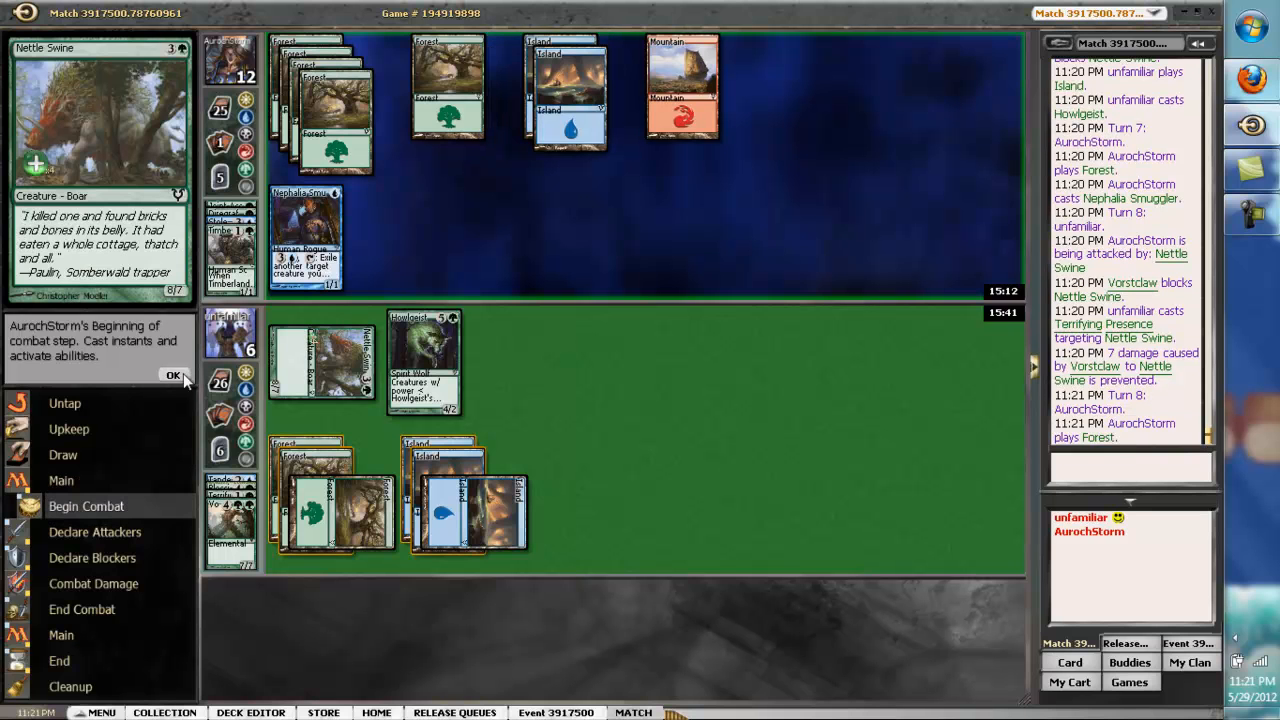
{"action": "left_click", "coordinate": [174, 375]}
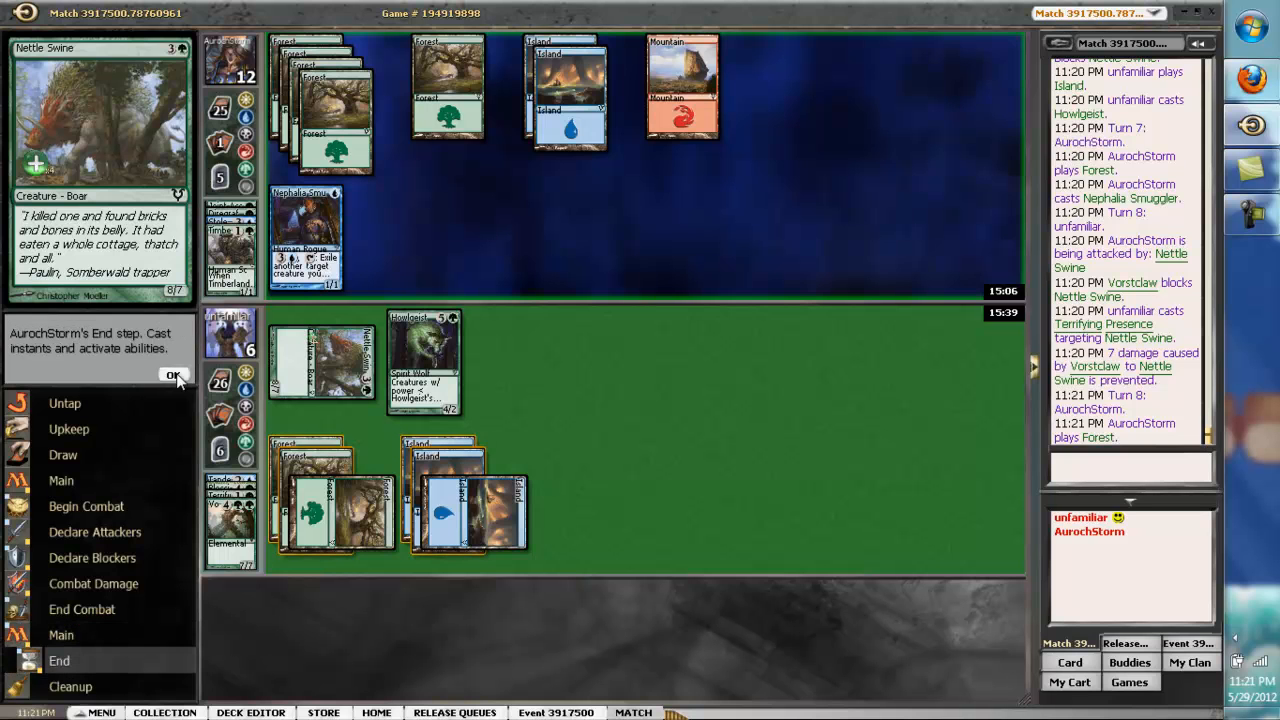
Move to combat and attack with Howlgeist, passing priority after blockers.
{"action": "left_click", "coordinate": [174, 376]}
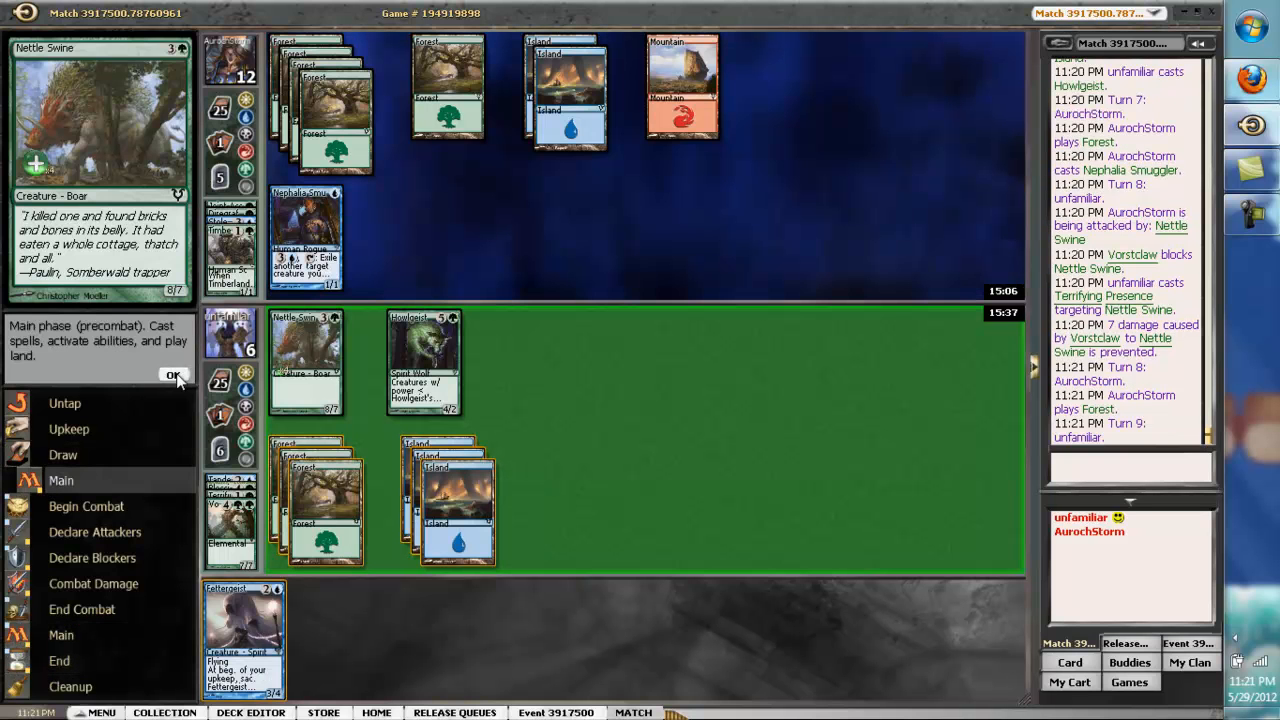
{"action": "left_click", "coordinate": [172, 375]}
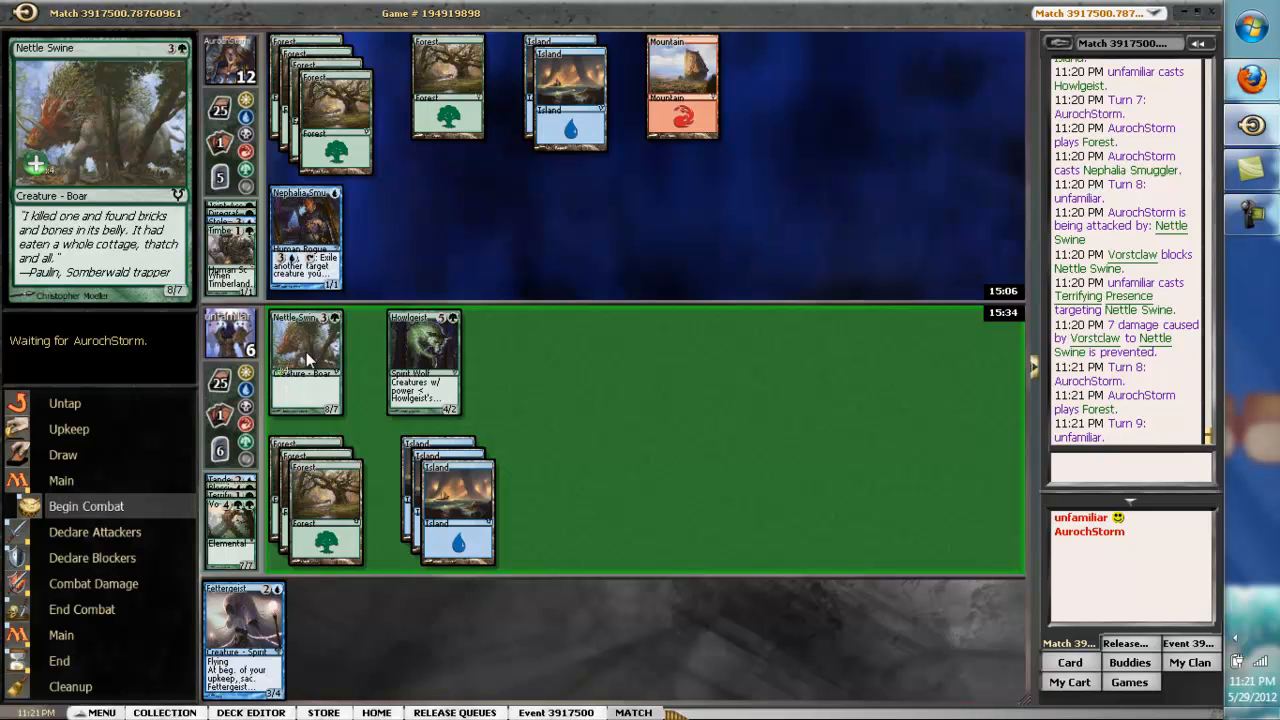
{"action": "mouse_move", "coordinate": [305, 343]}
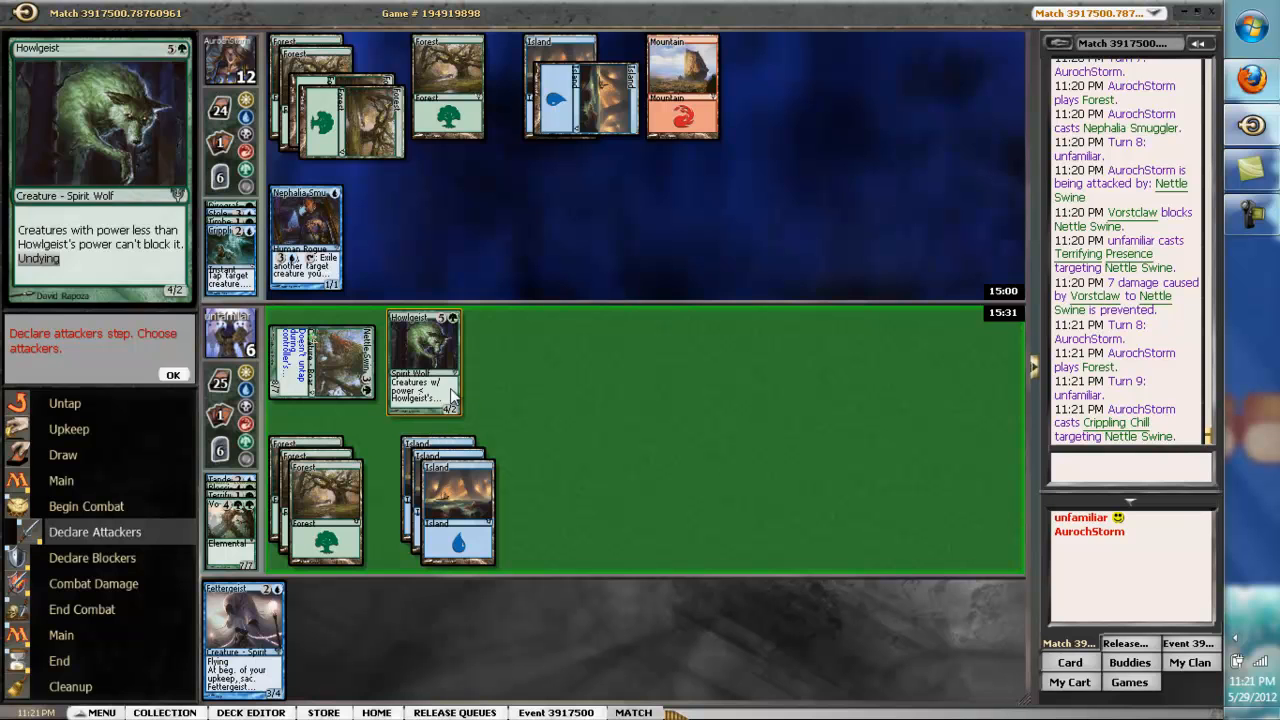
{"action": "mouse_move", "coordinate": [335, 380]}
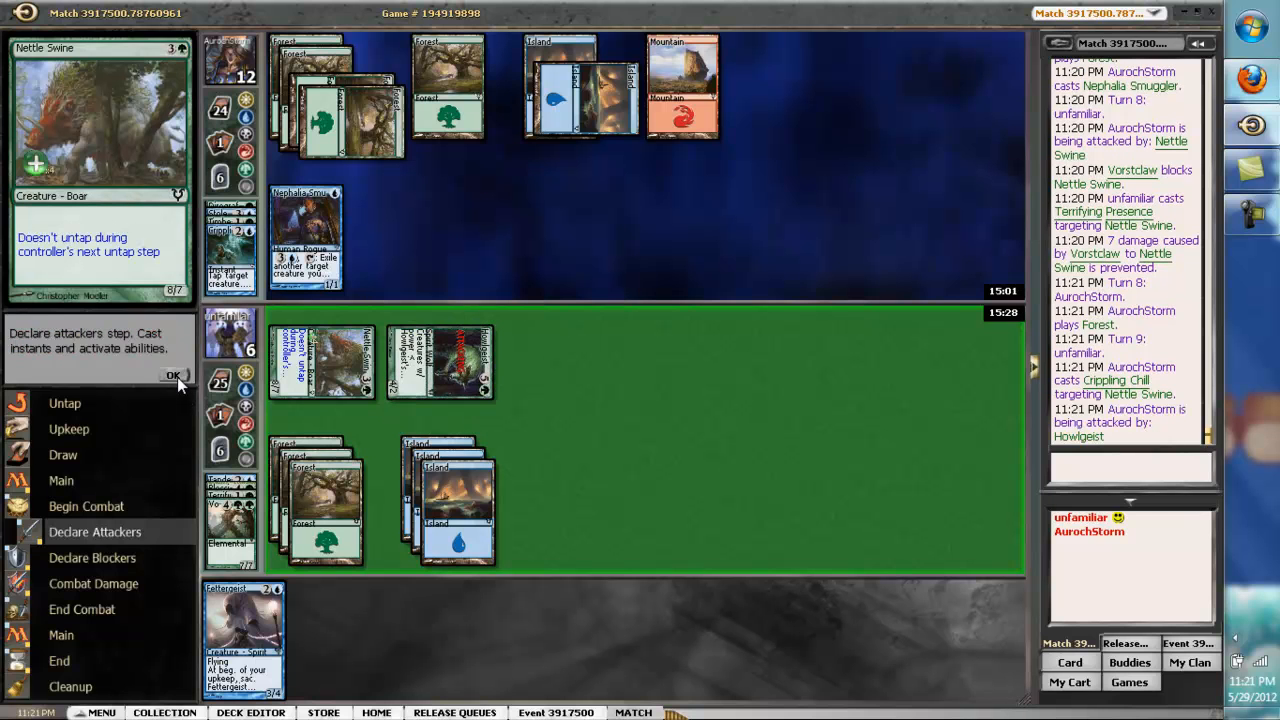
{"action": "left_click", "coordinate": [173, 375]}
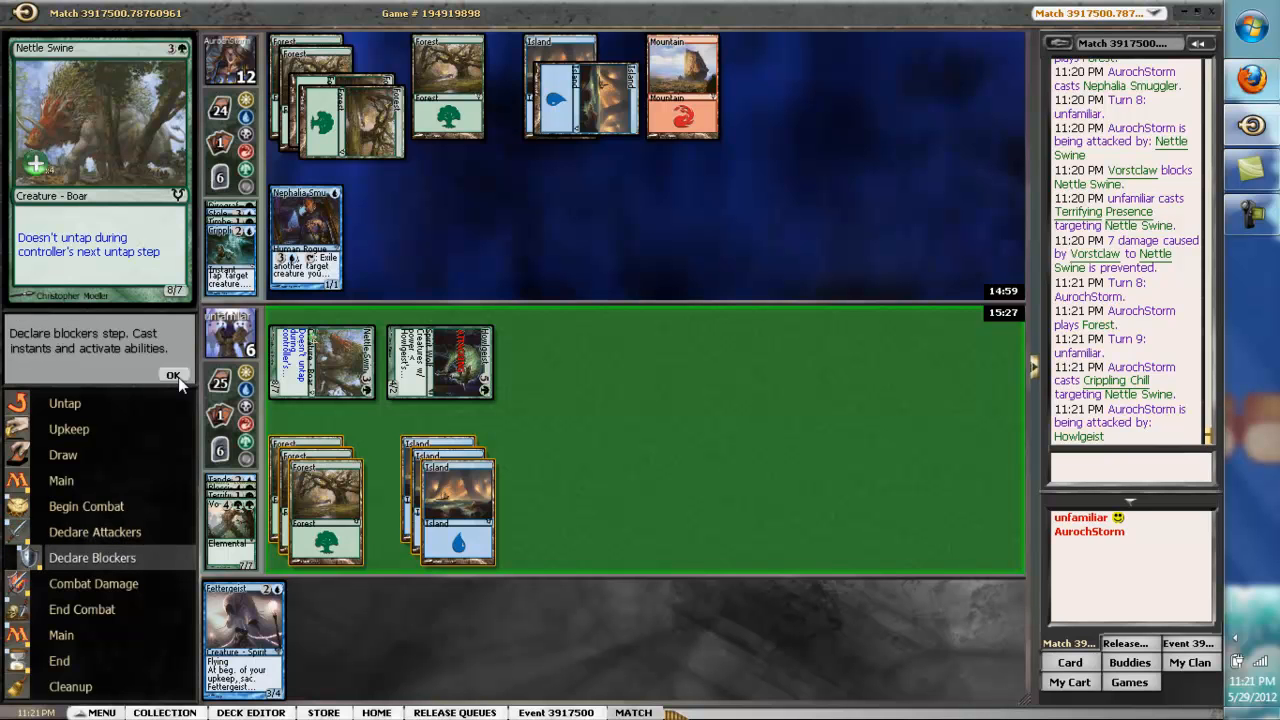
{"action": "left_click", "coordinate": [173, 375]}
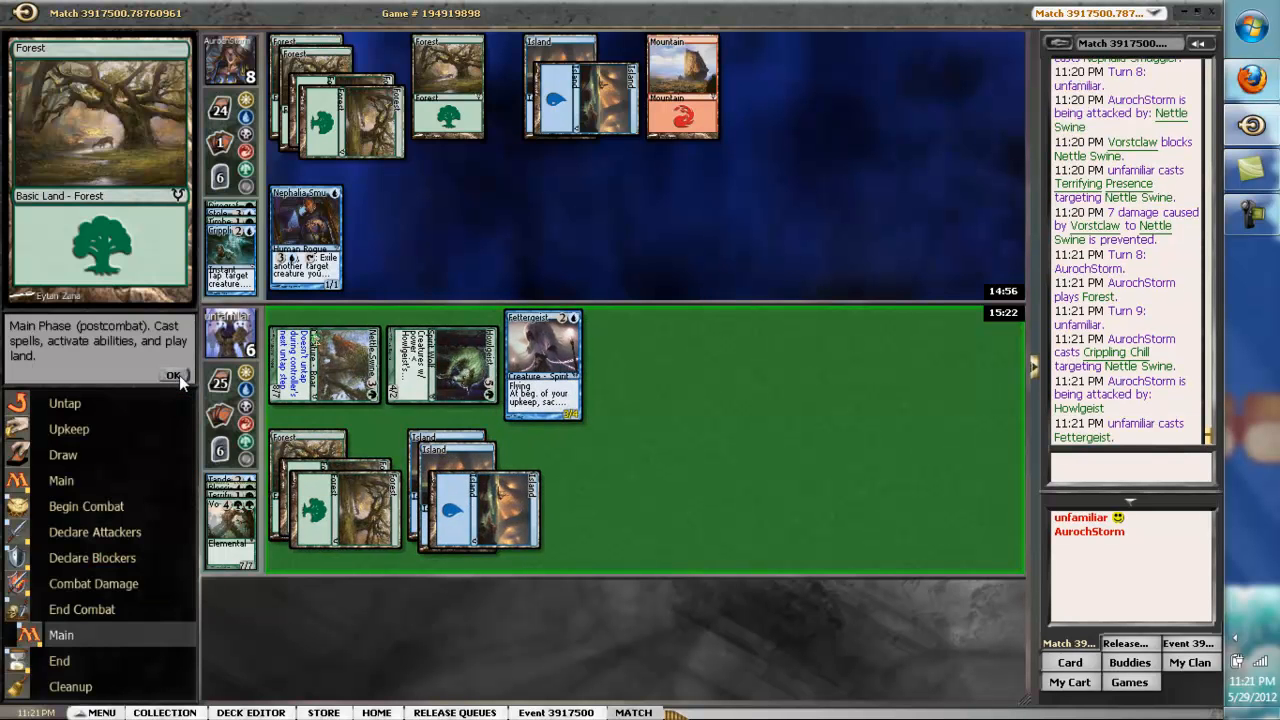
Pass priority through the opponent's turn as Nightshade Peddler soulbonds with Misthollow Griffin.
{"action": "left_click", "coordinate": [174, 375]}
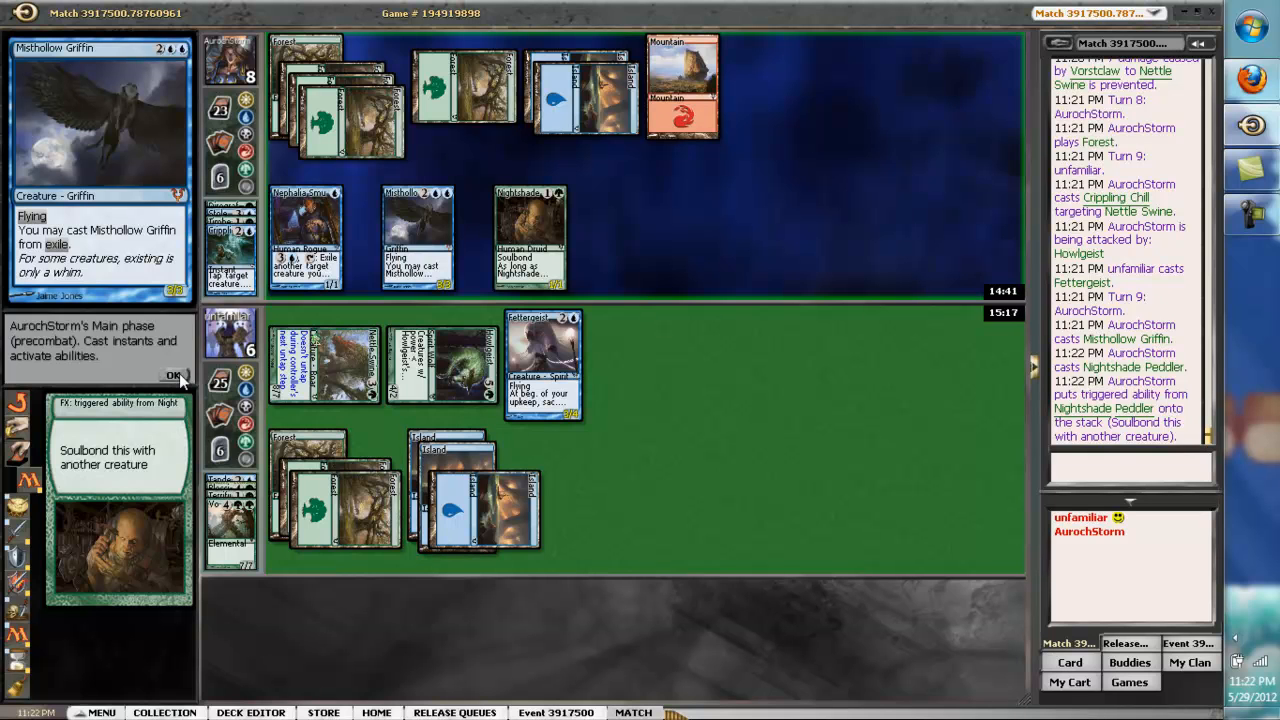
{"action": "left_click", "coordinate": [173, 375]}
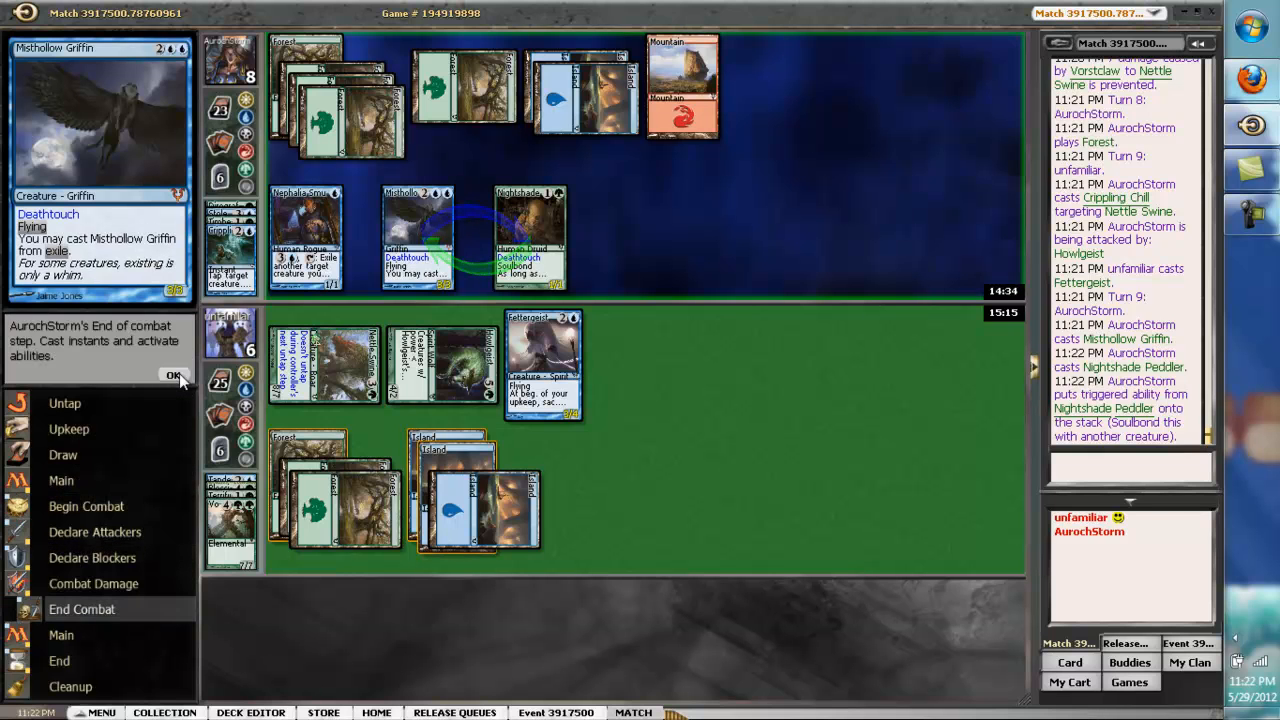
{"action": "left_click", "coordinate": [174, 375]}
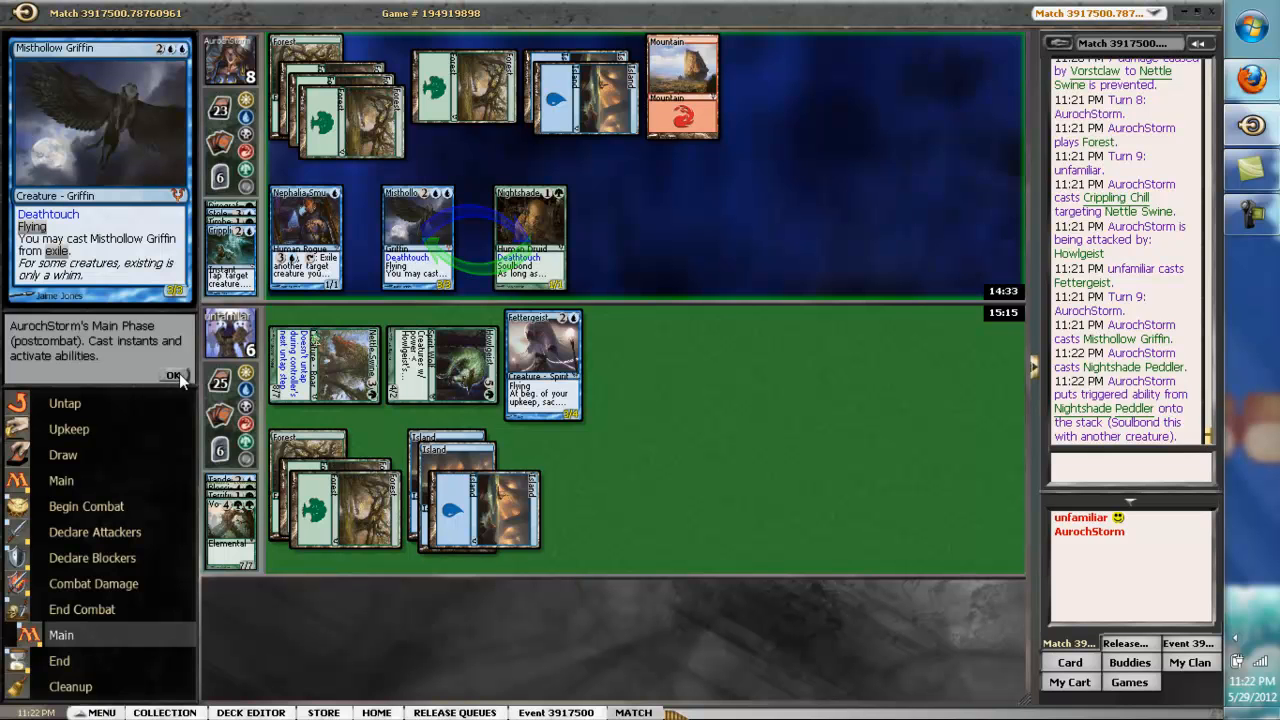
{"action": "left_click", "coordinate": [173, 376]}
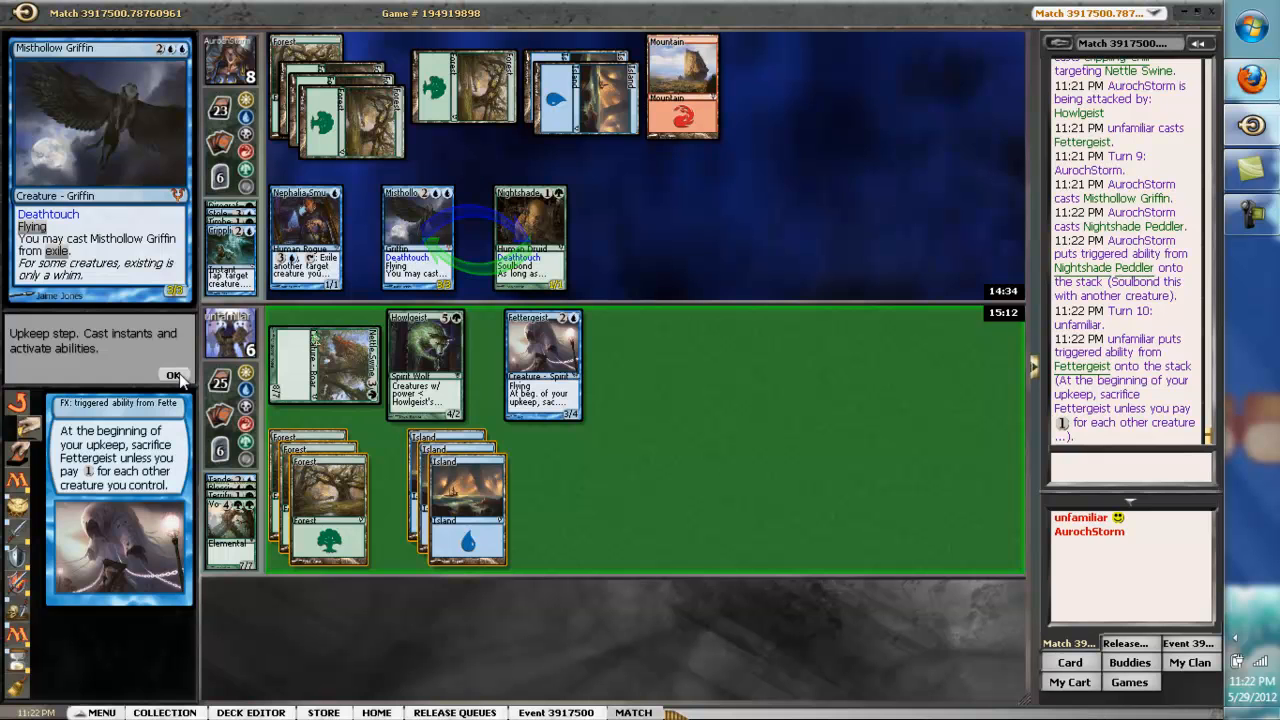
Pay Fettergeist's upkeep cost to keep it, then move to combat.
{"action": "left_click", "coordinate": [174, 375]}
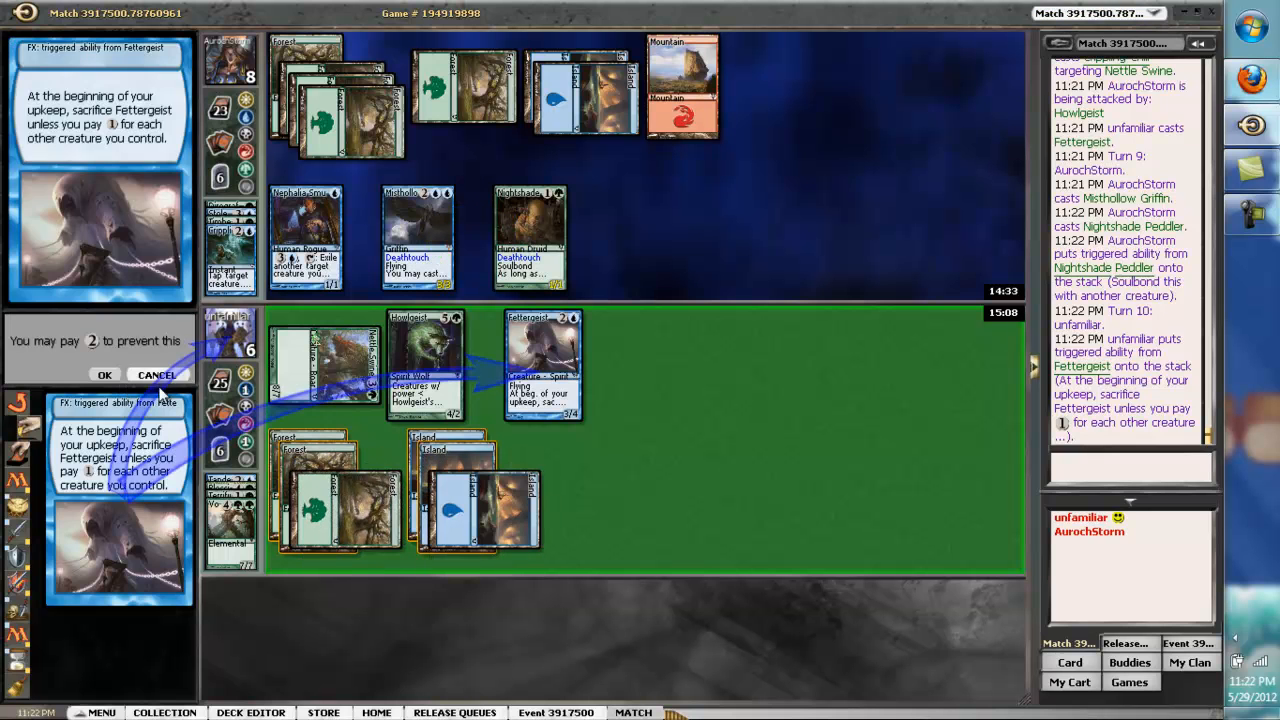
{"action": "left_click", "coordinate": [156, 374]}
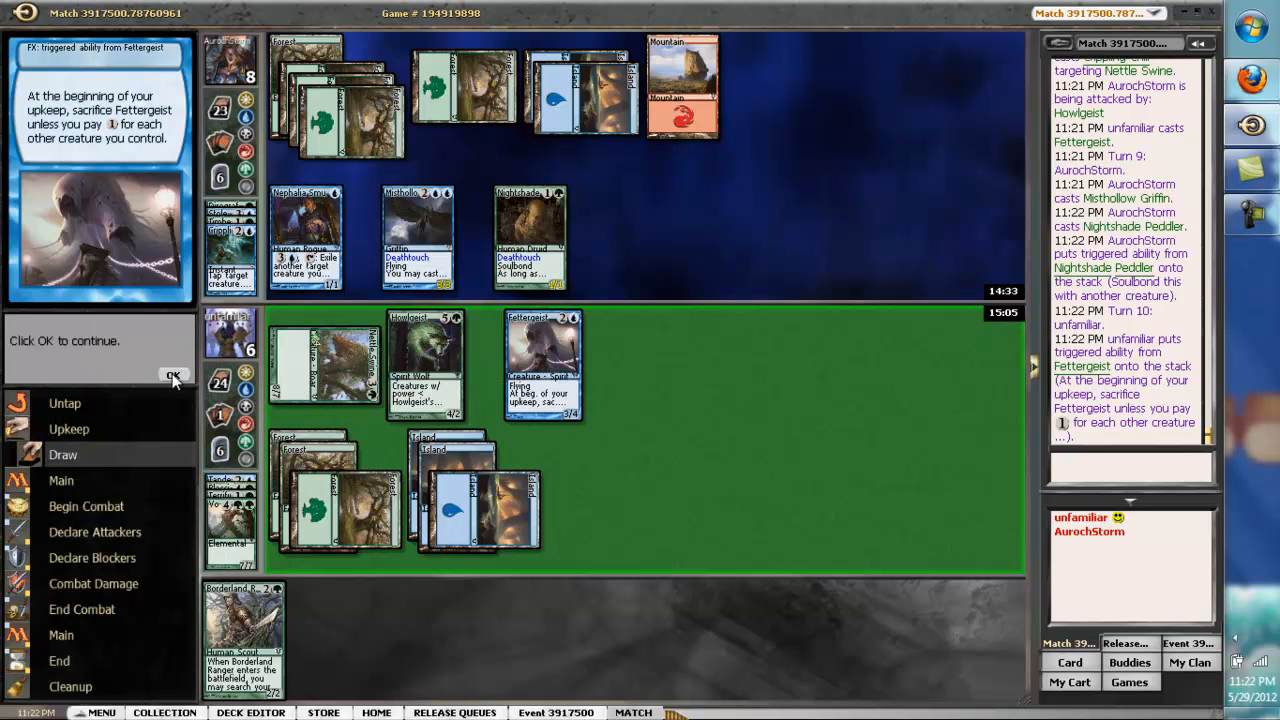
{"action": "left_click", "coordinate": [173, 376]}
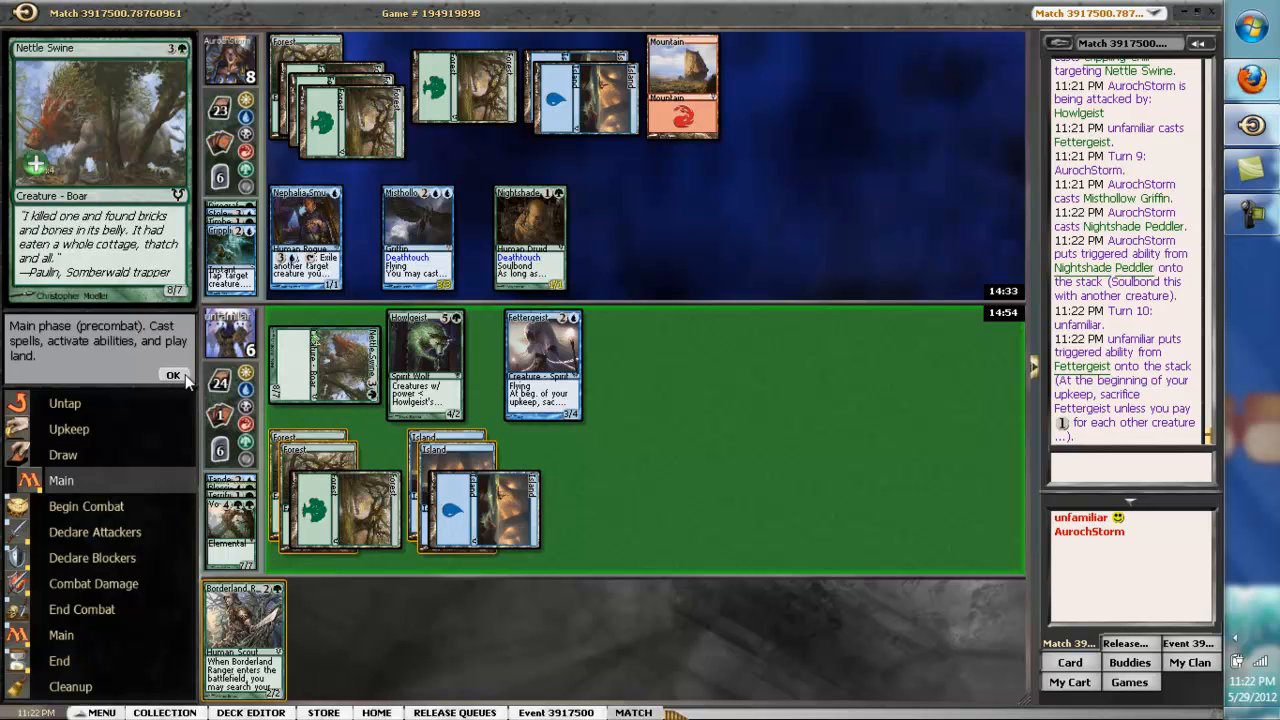
{"action": "left_click", "coordinate": [173, 375]}
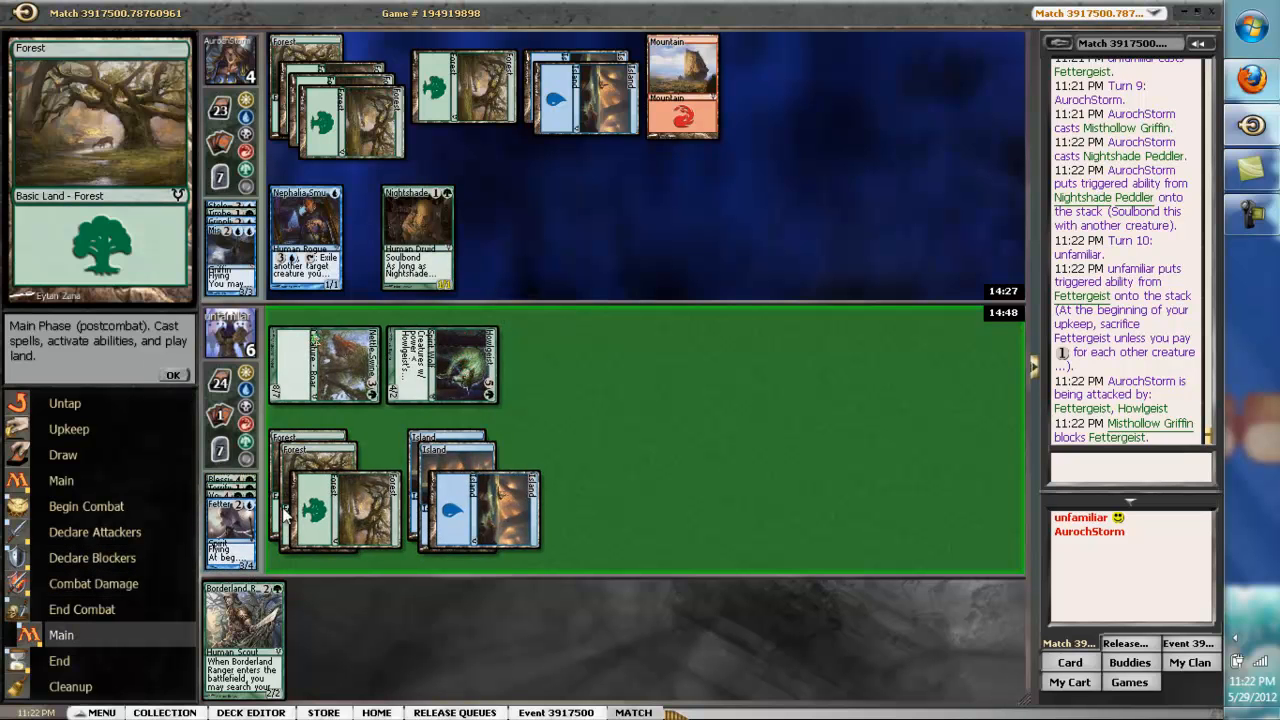
Cast Borderland Ranger, search the library for a Forest, and play it.
{"action": "left_click", "coordinate": [450, 490]}
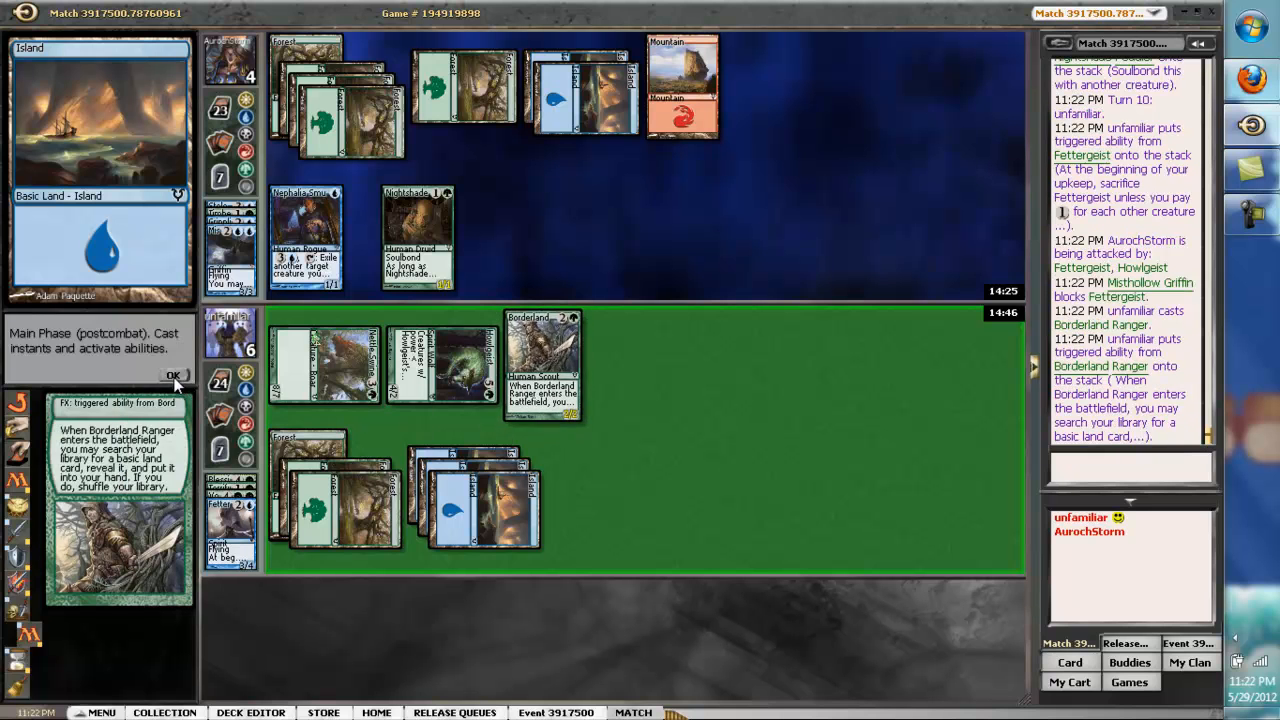
{"action": "left_click", "coordinate": [173, 375]}
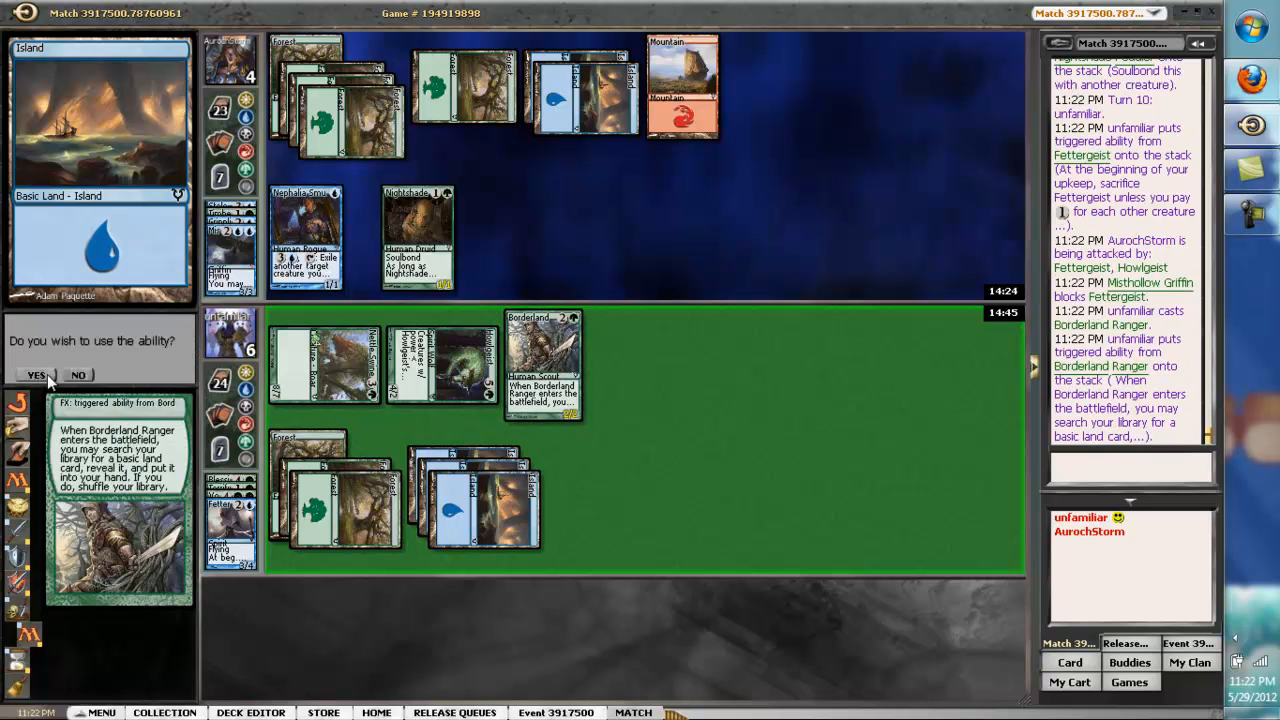
{"action": "left_click", "coordinate": [37, 375]}
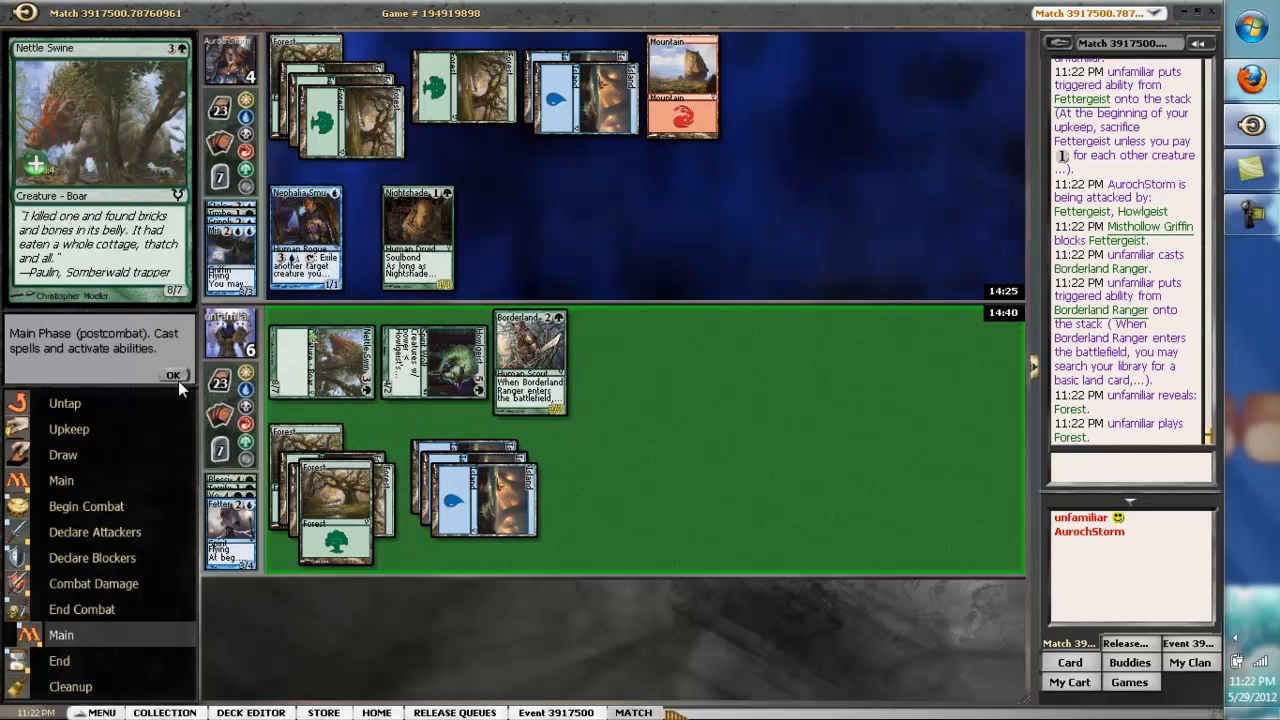
{"action": "left_click", "coordinate": [172, 375]}
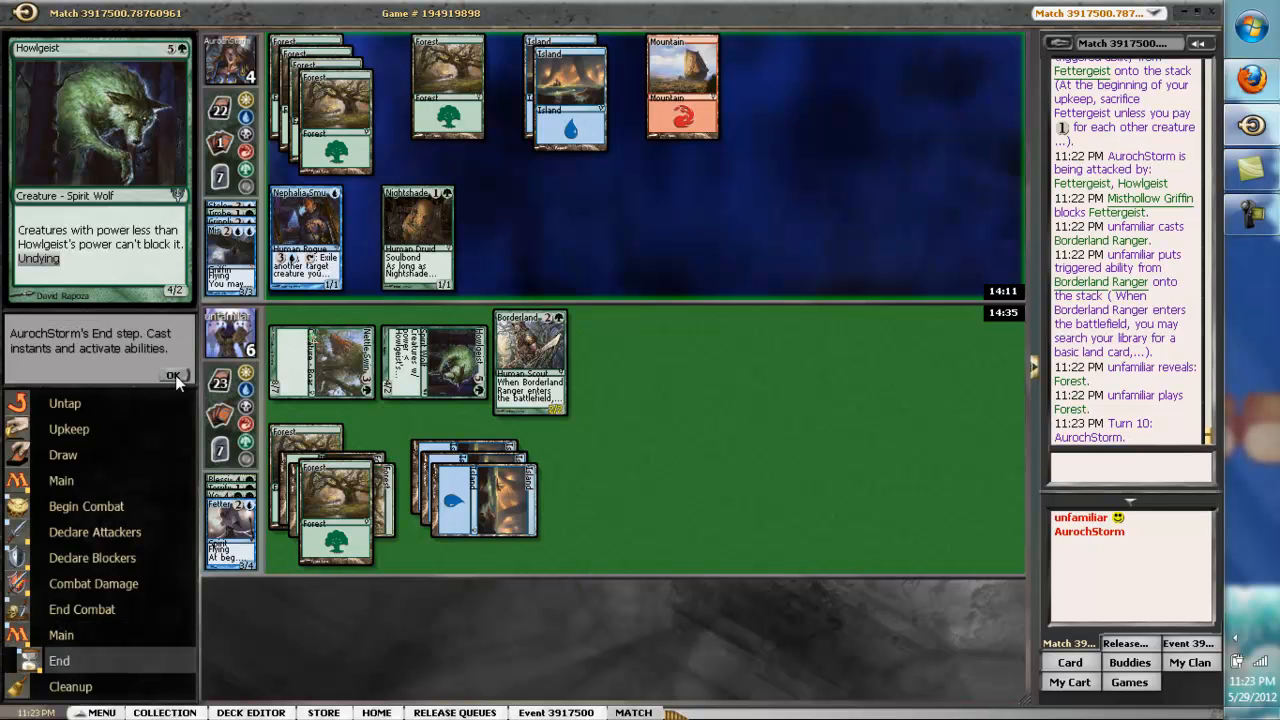
Attack past the opponent's exile and soulbond responses to win, then view standings.
{"action": "left_click", "coordinate": [173, 375]}
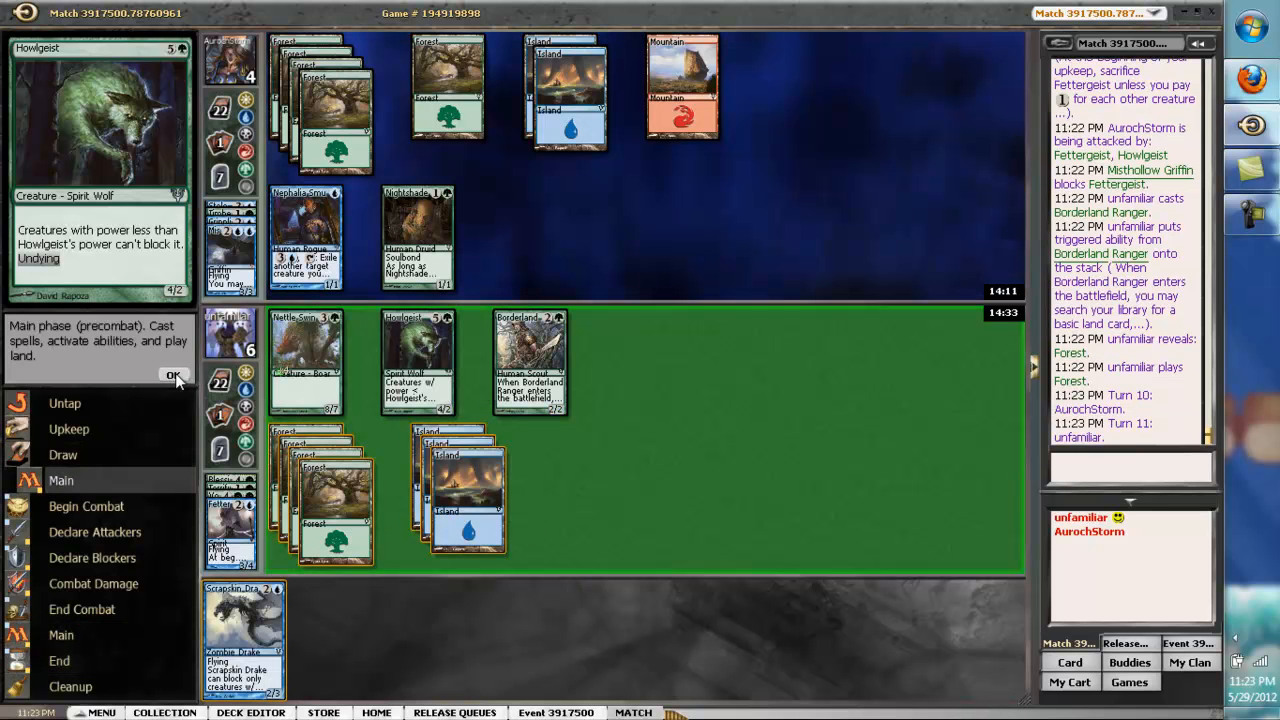
{"action": "left_click", "coordinate": [173, 375]}
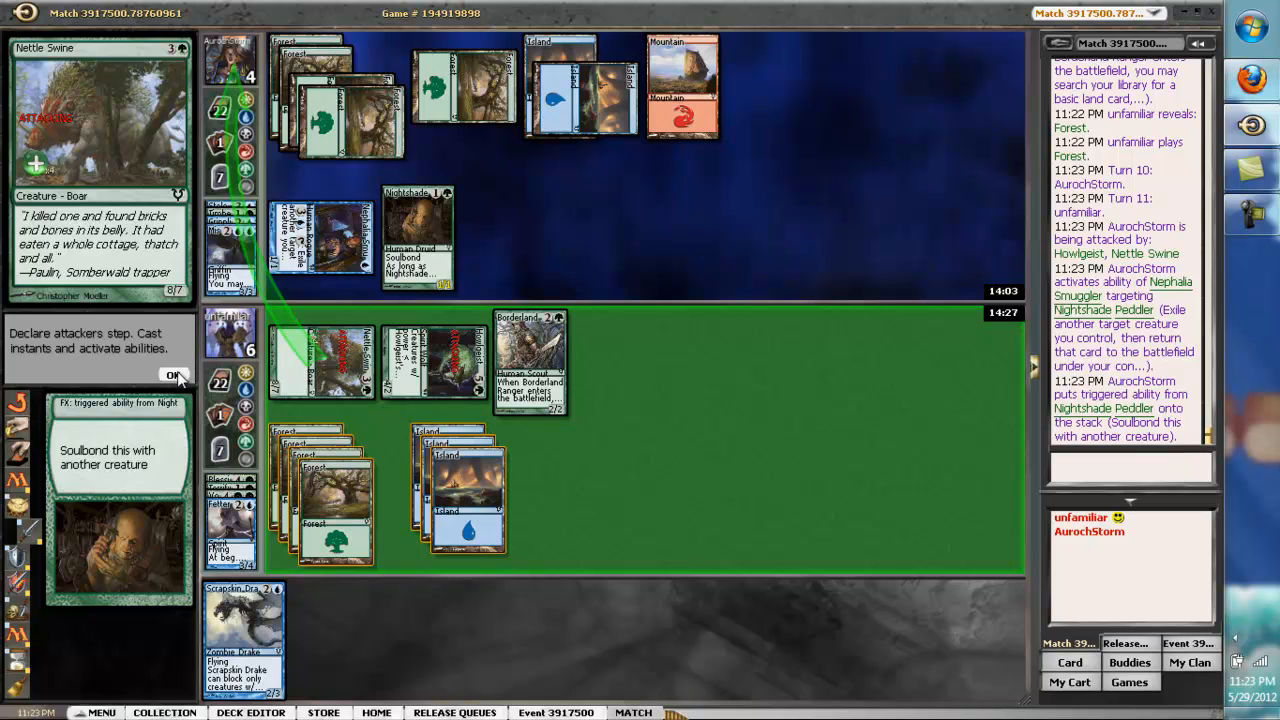
{"action": "left_click", "coordinate": [174, 375]}
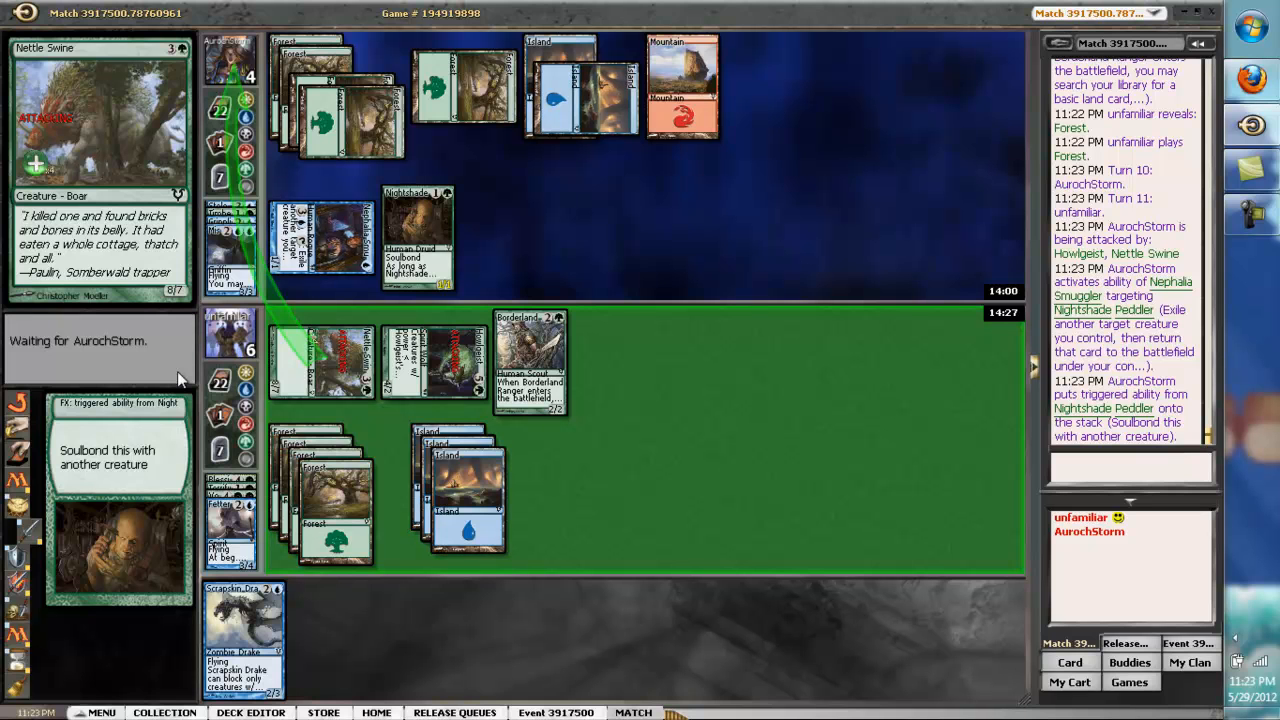
{"action": "left_click", "coordinate": [173, 374]}
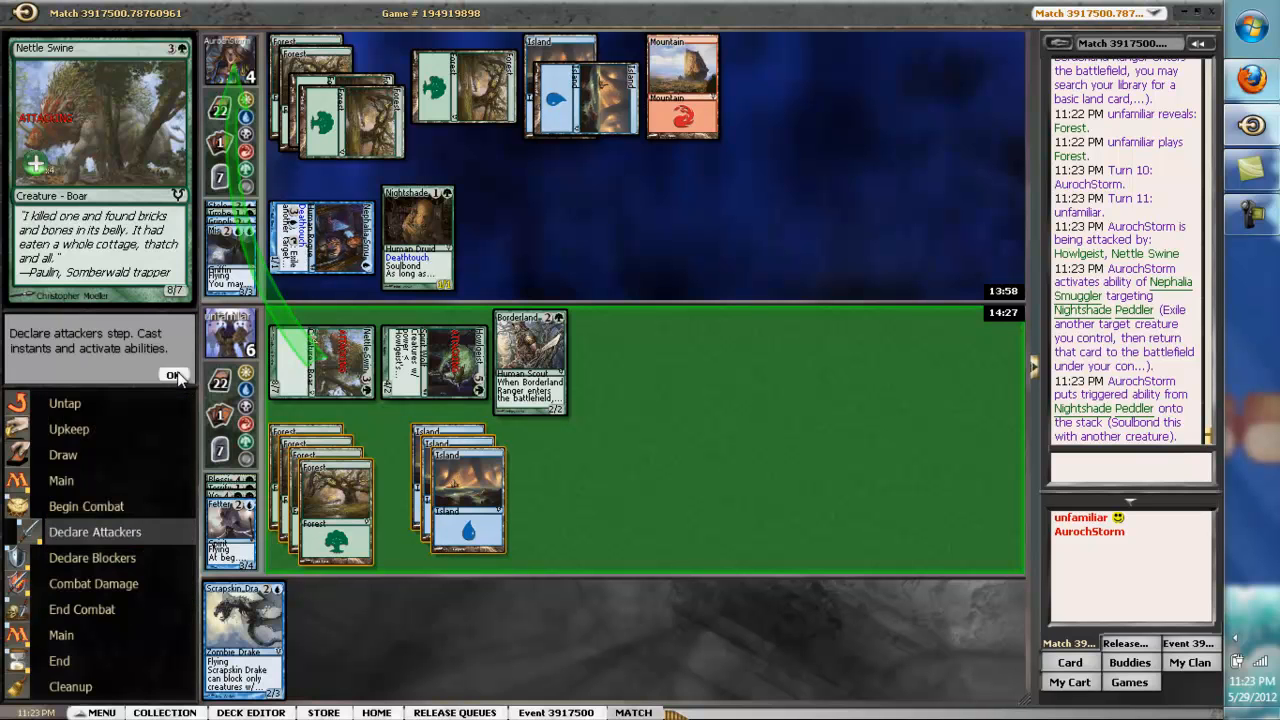
{"action": "left_click", "coordinate": [172, 375]}
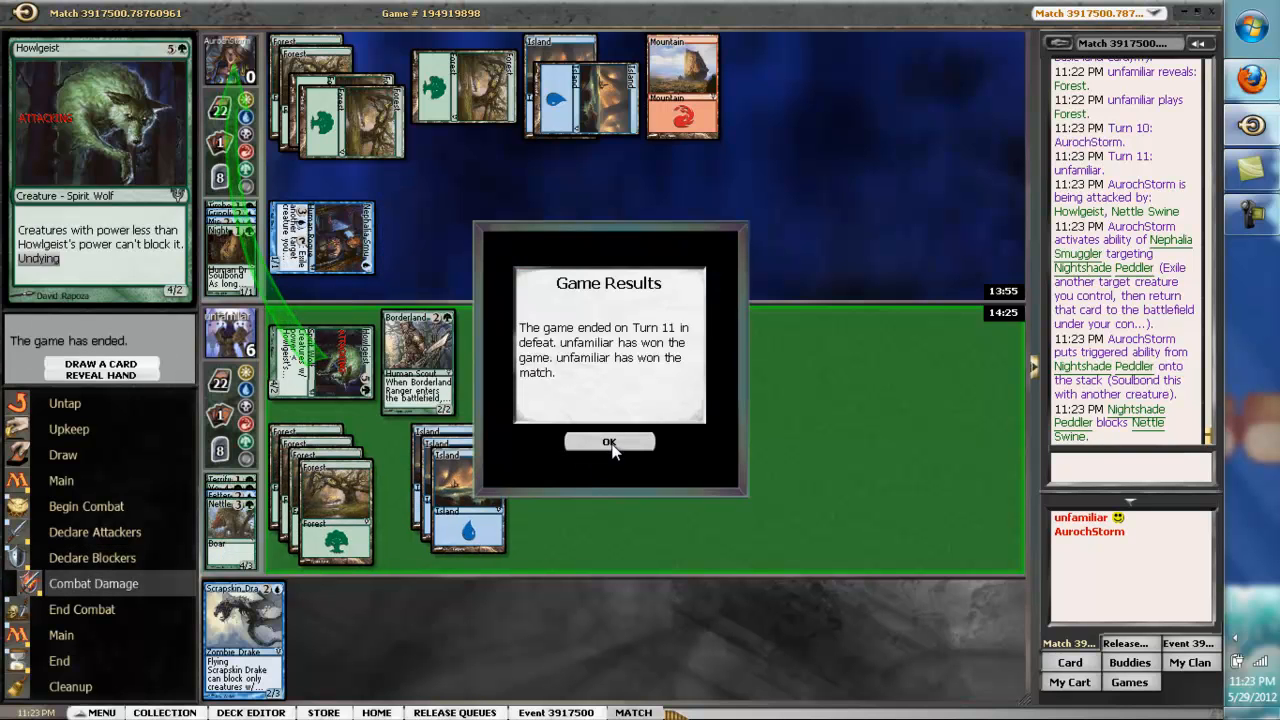
{"action": "left_click", "coordinate": [609, 442]}
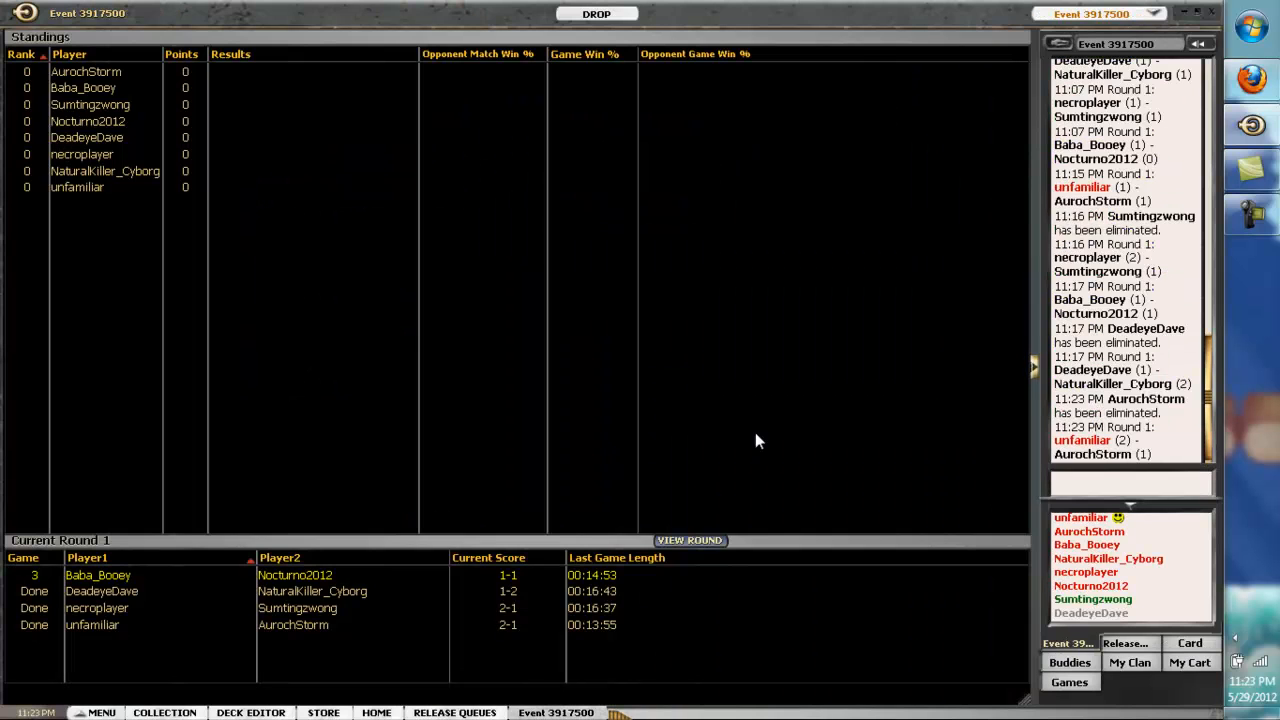